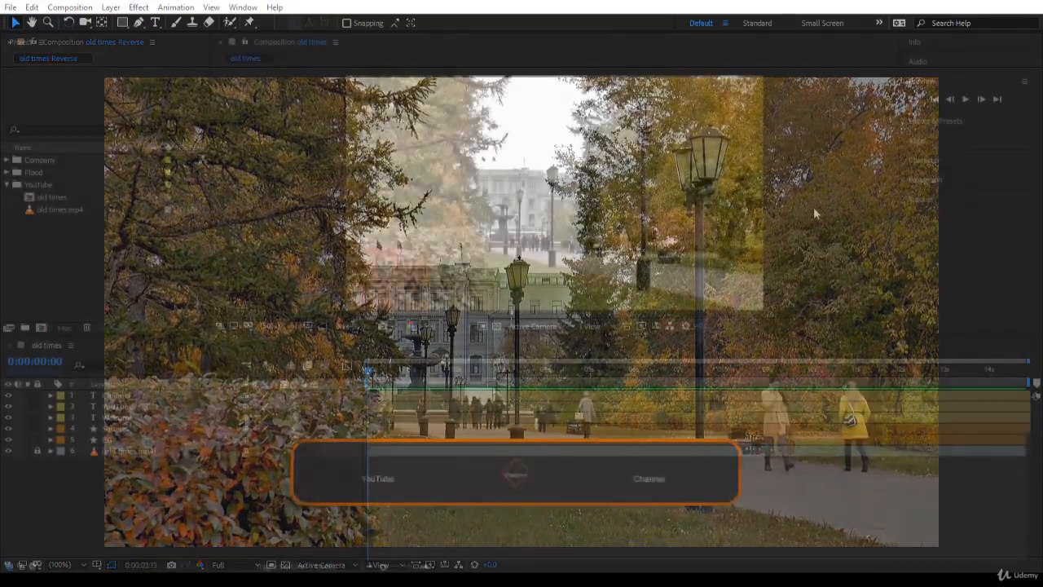
Preview the title animation, then duplicate old times and rename the copy 'old times Reverse'.
left_click(290, 42)
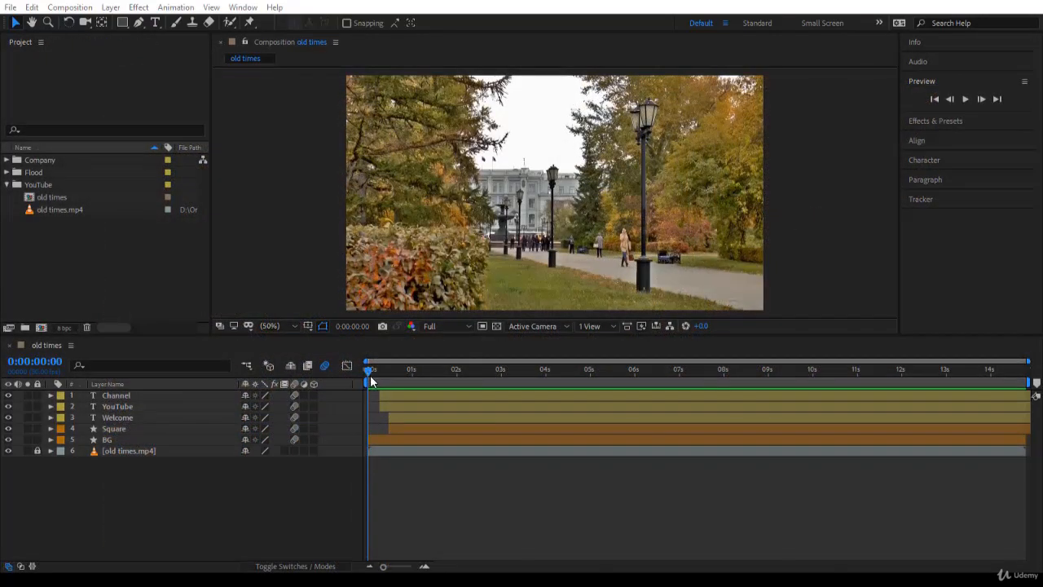
left_click_drag(368, 369, 571, 368)
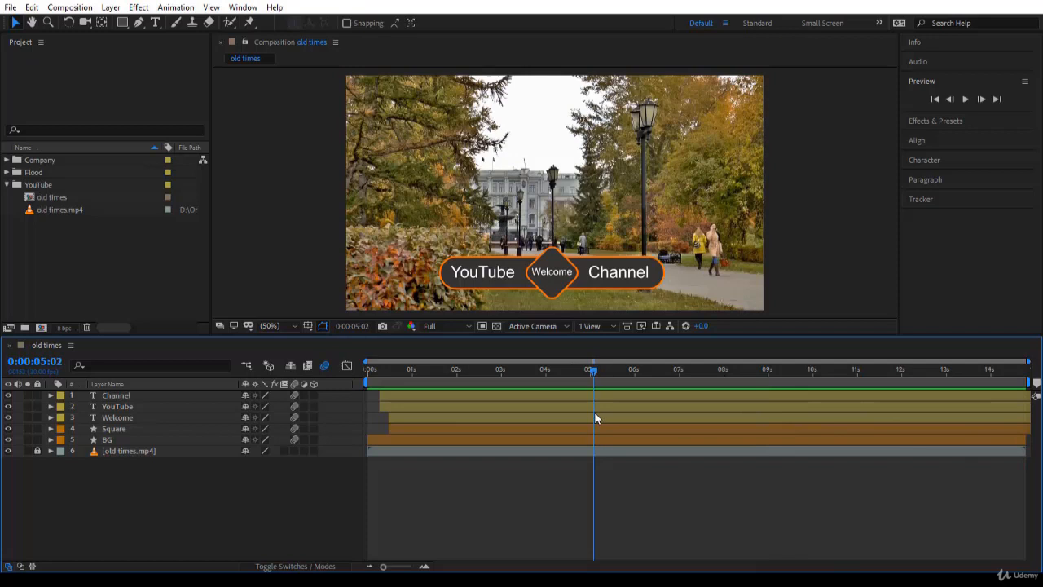
mouse_move(585, 377)
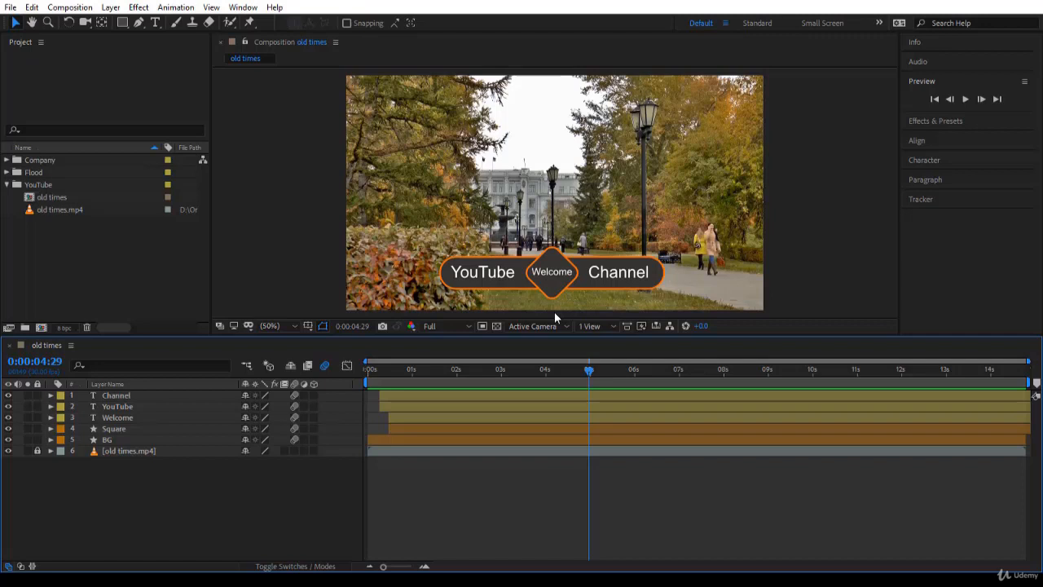
mouse_move(589, 372)
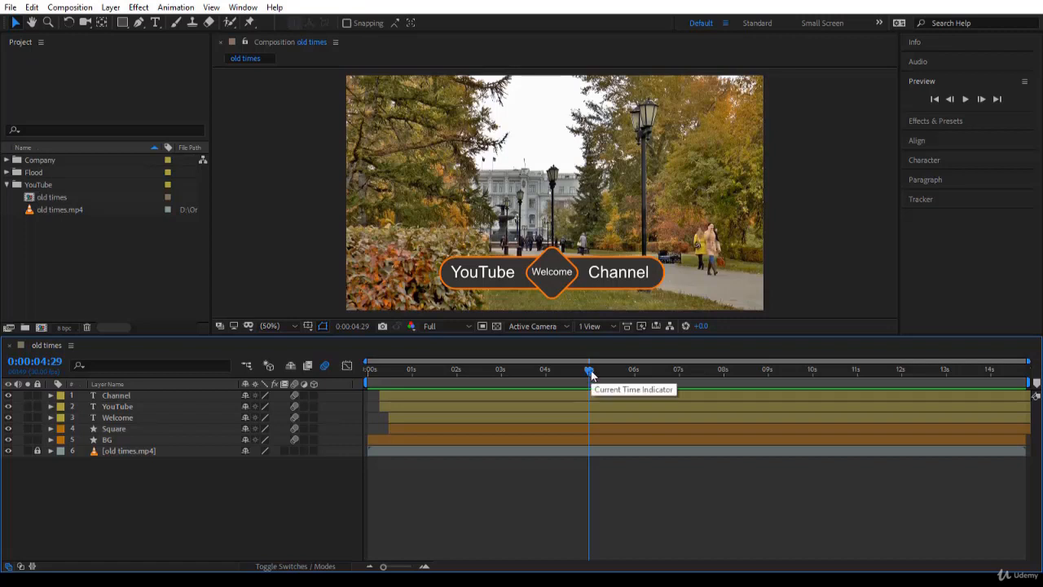
mouse_move(502, 361)
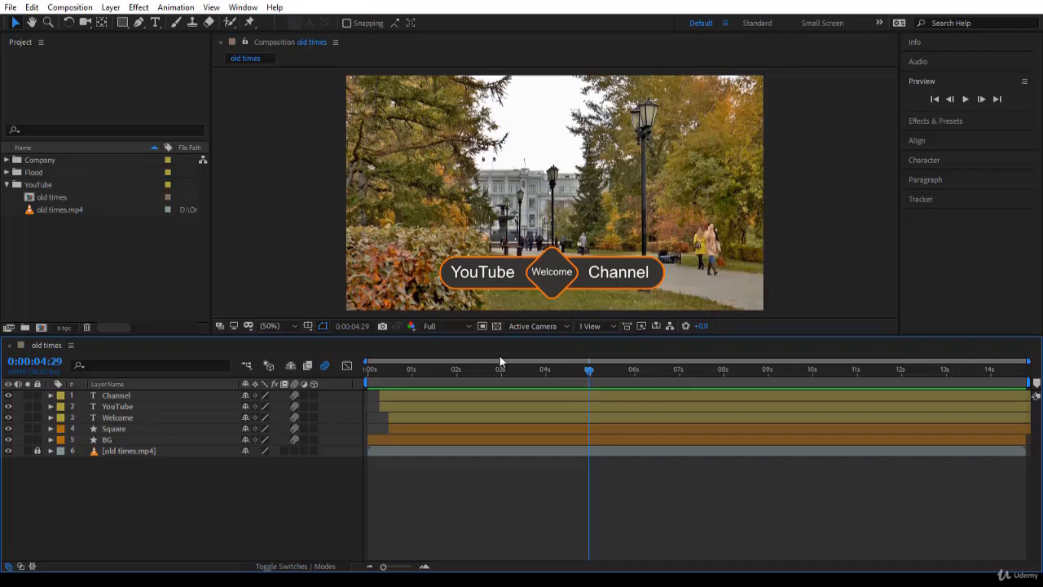
mouse_move(88, 201)
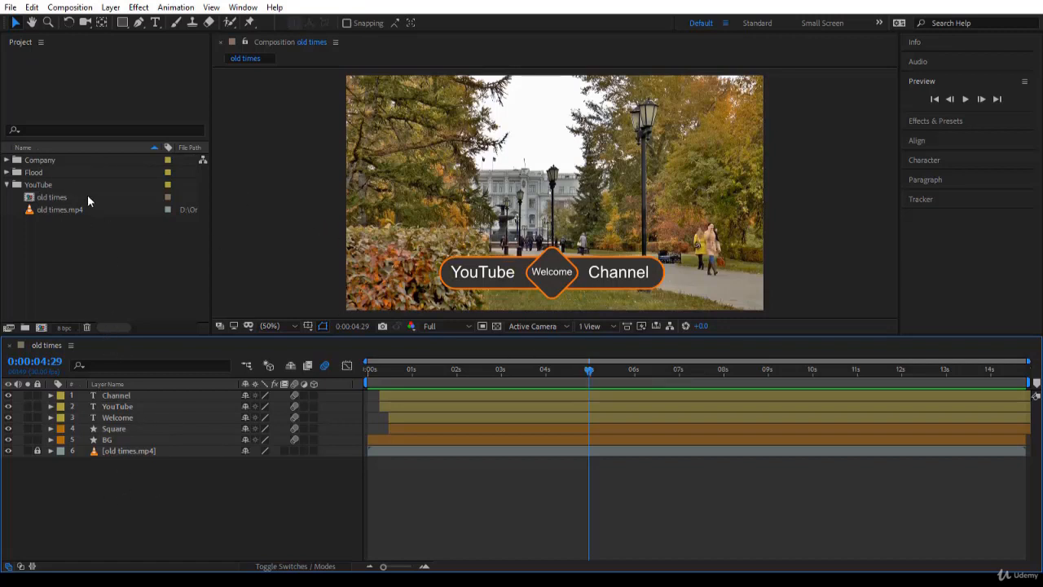
left_click(52, 196)
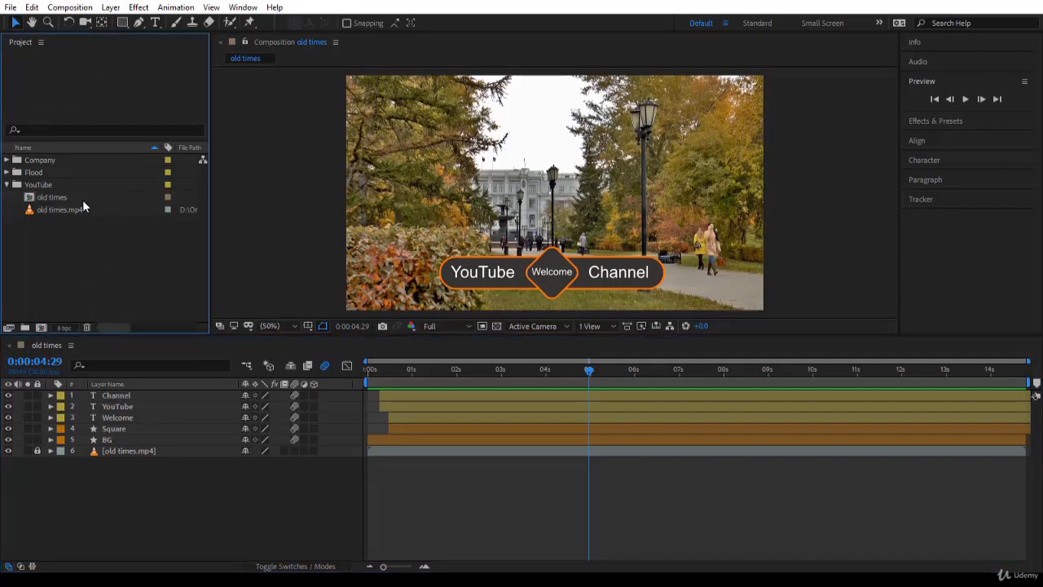
left_click(52, 196)
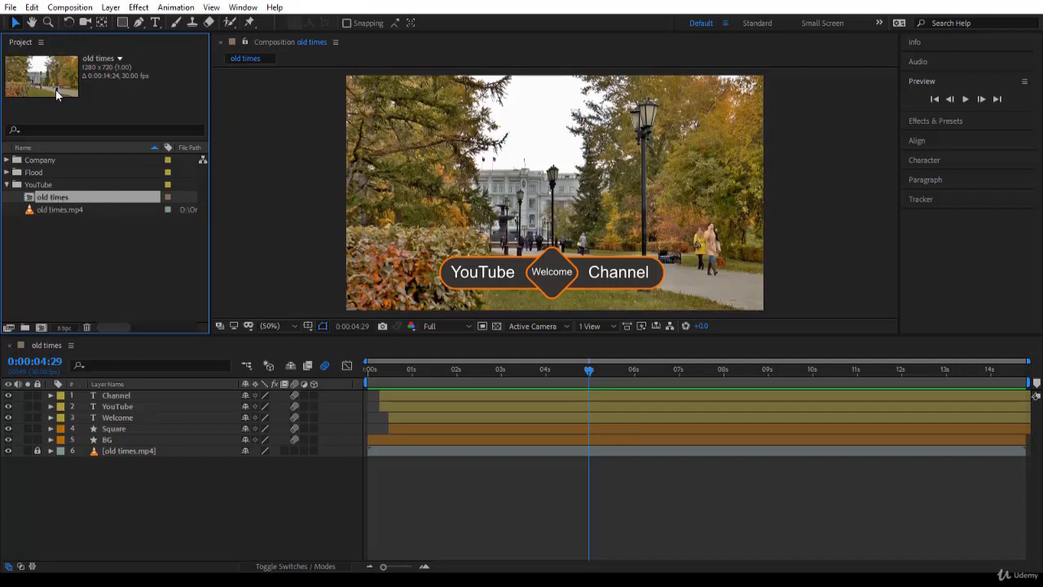
mouse_move(59, 214)
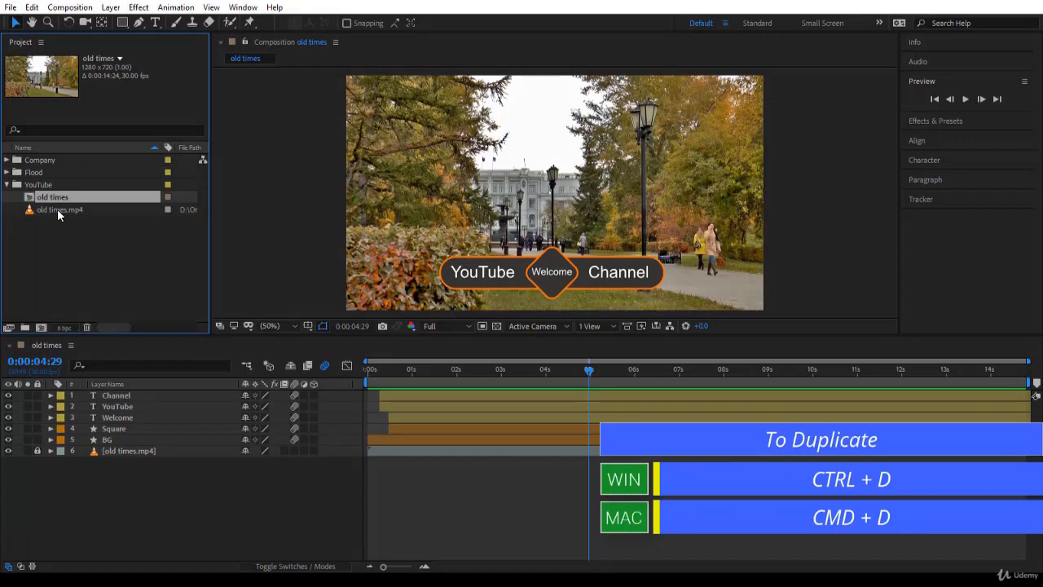
key("ctrl+d")
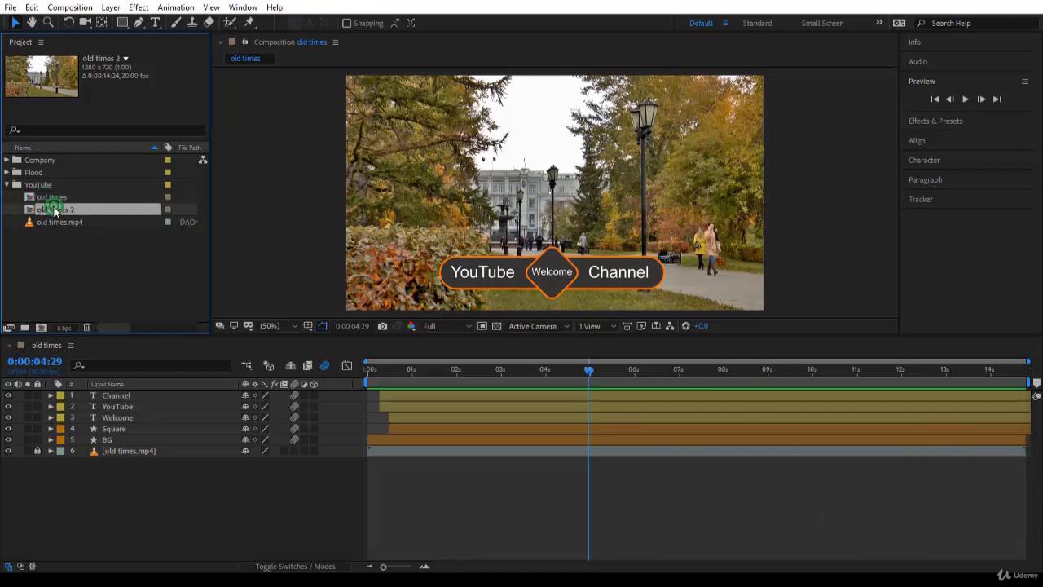
left_click(51, 197)
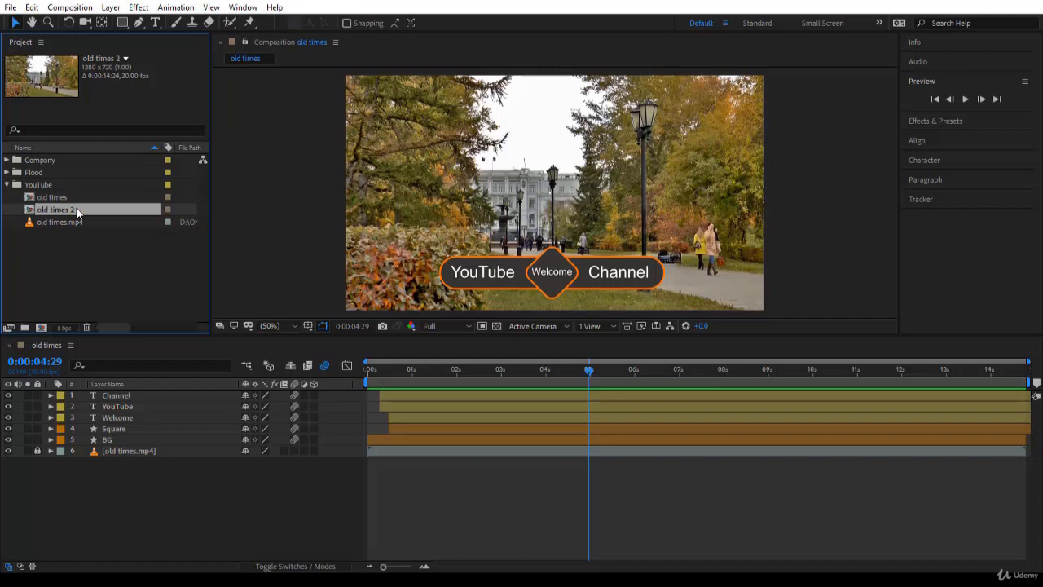
double_click(55, 209)
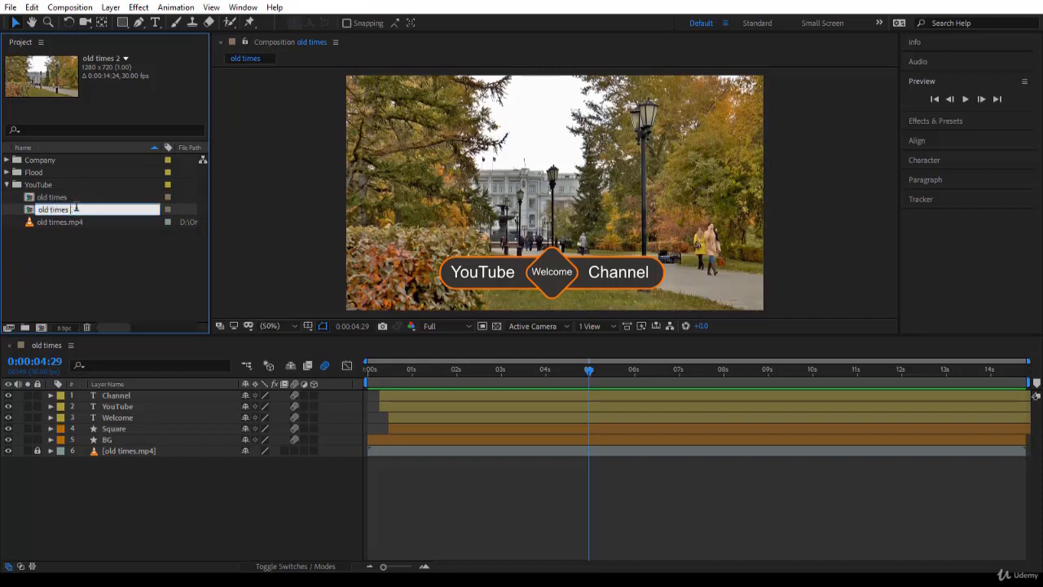
type("Reverse")
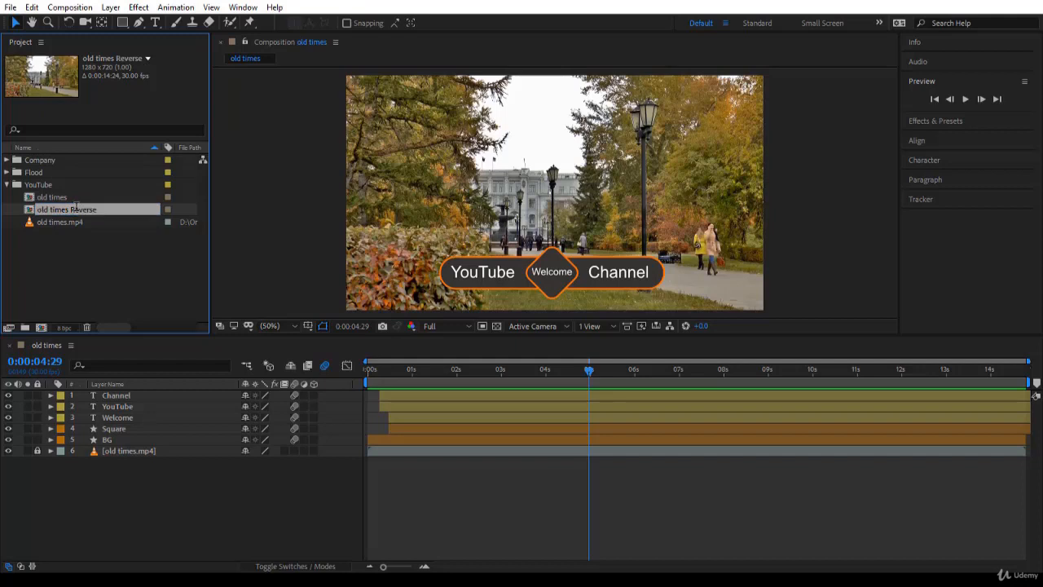
Open old times Reverse and select the BG shape layer.
double_click(66, 209)
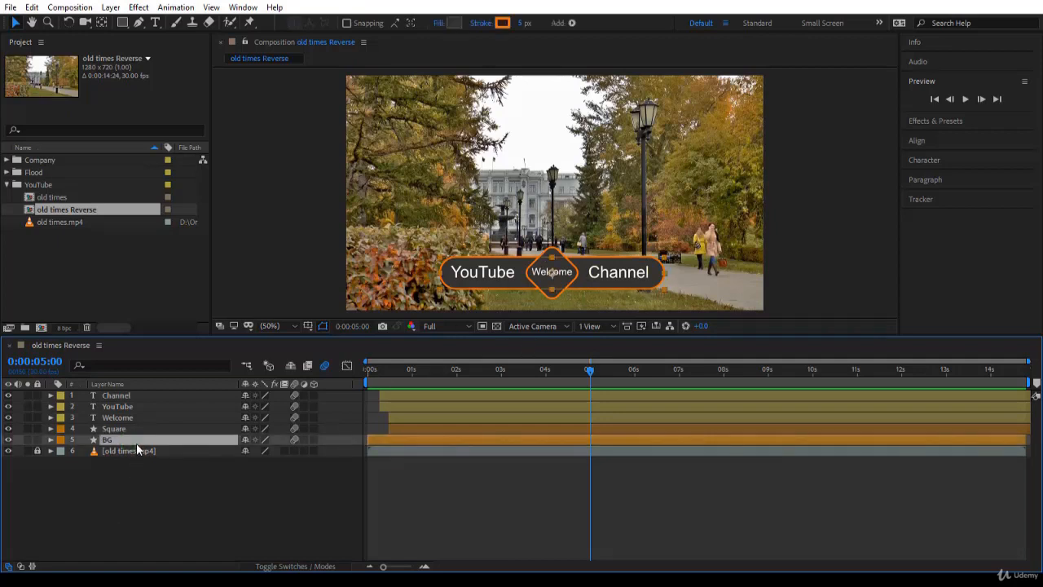
left_click(50, 439)
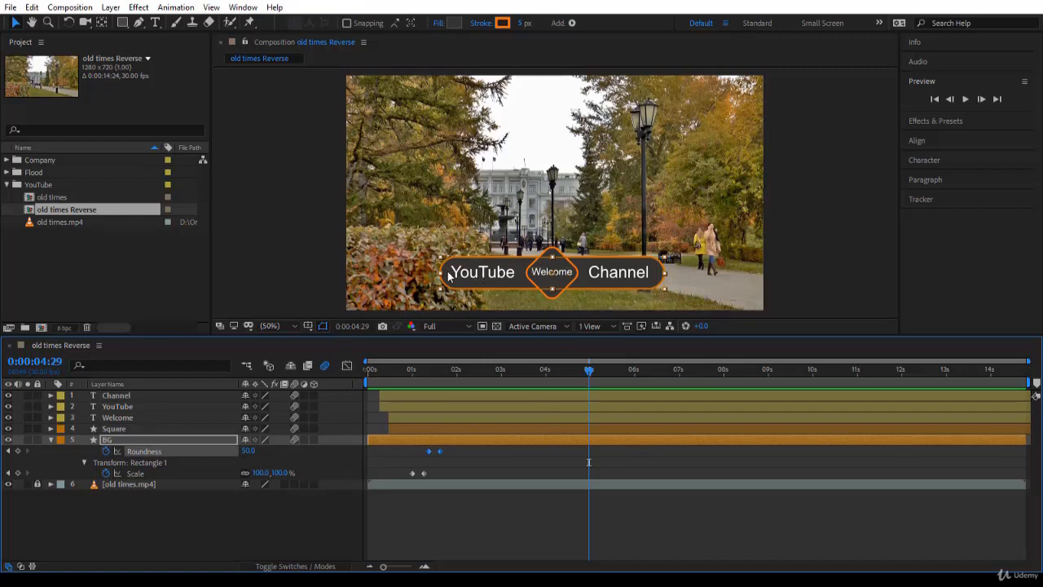
mouse_move(590, 373)
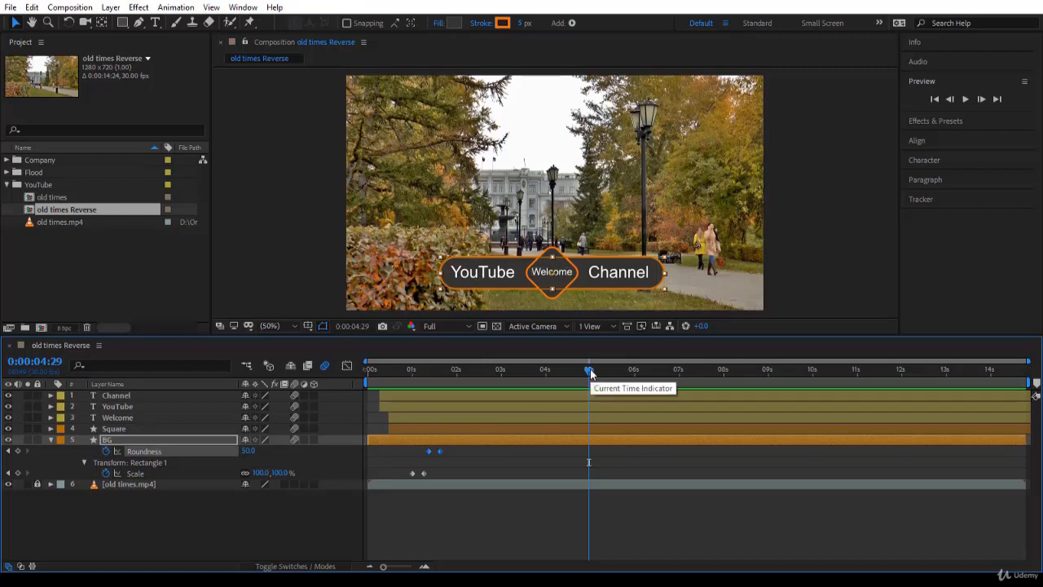
mouse_move(444, 450)
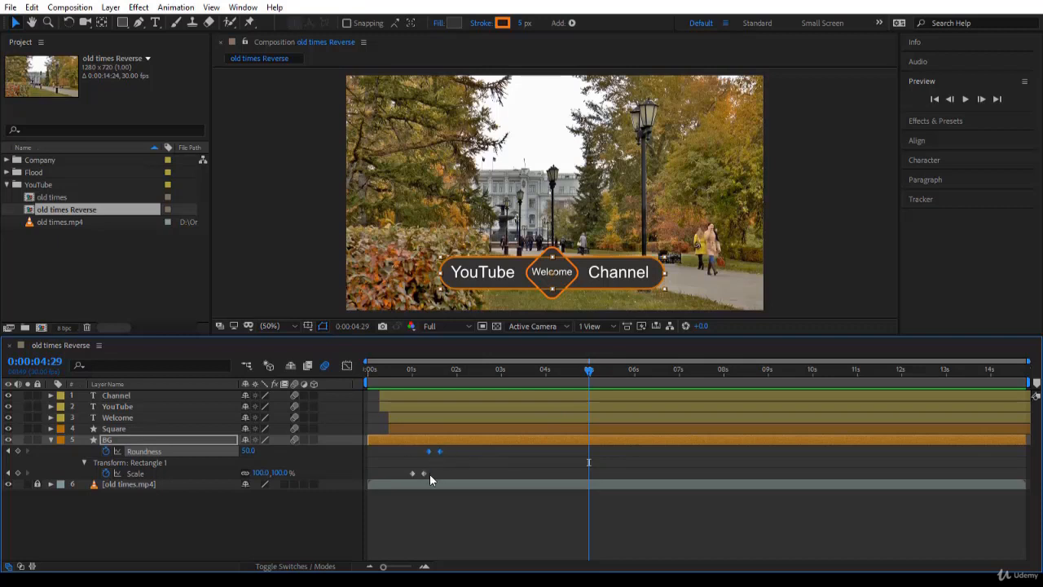
mouse_move(456, 456)
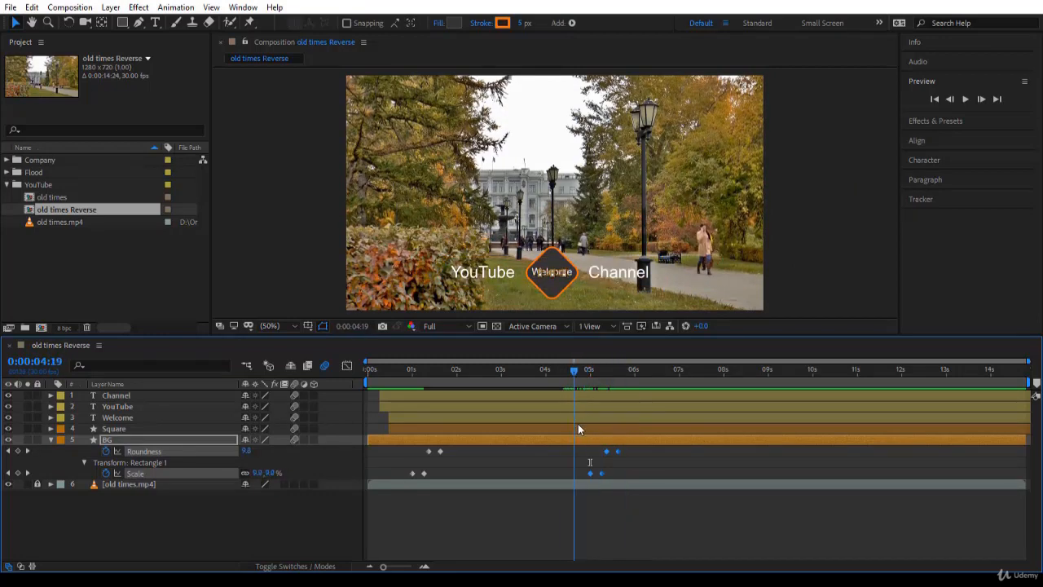
Select the BG layer's pasted Scale keyframes near the 5-second mark.
left_click(622, 369)
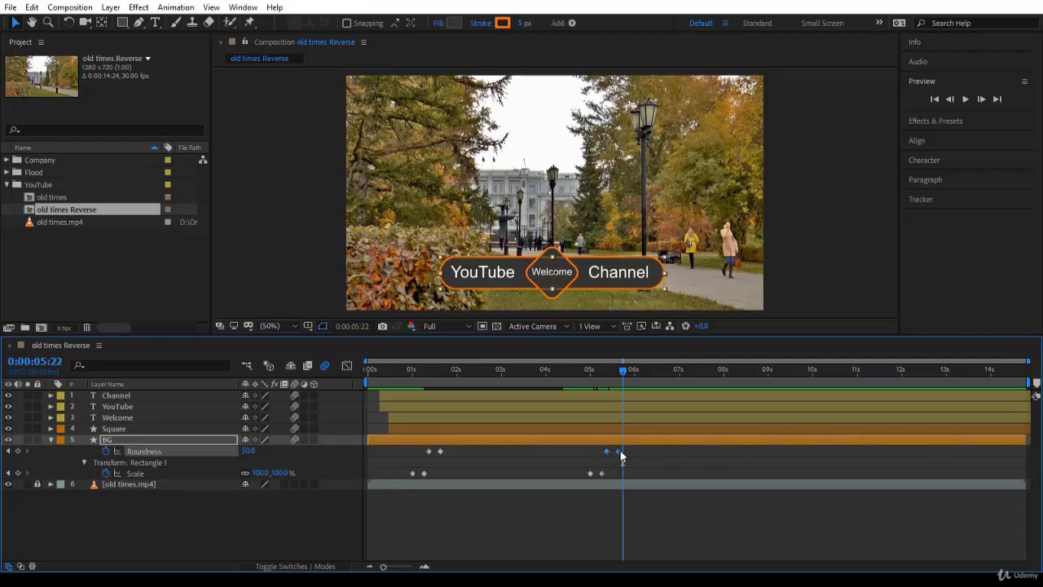
Time-reverse BG's pasted Roundness keyframes and scrub to check the reversed roundness.
right_click(621, 450)
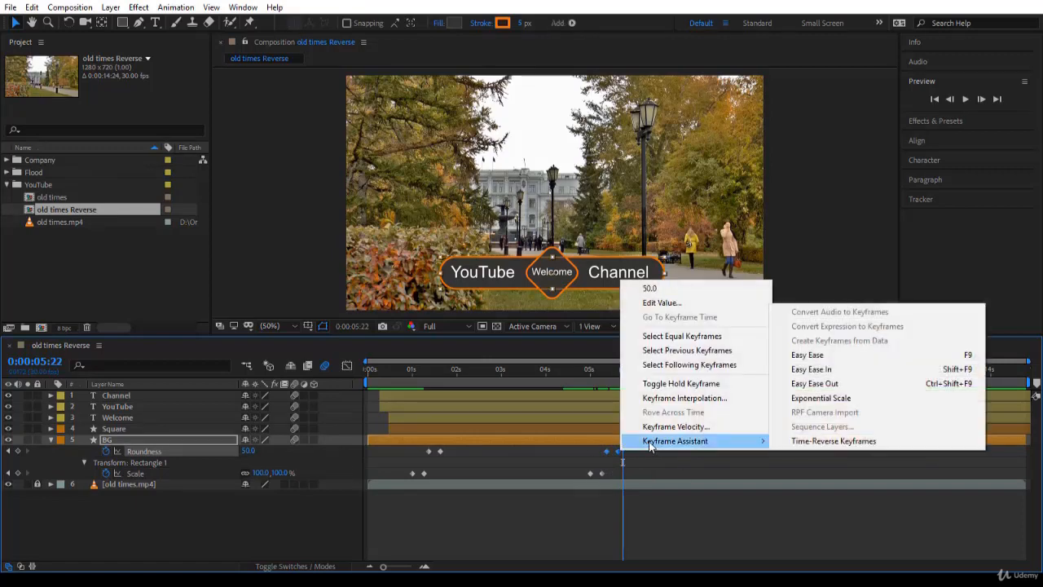
mouse_move(832, 440)
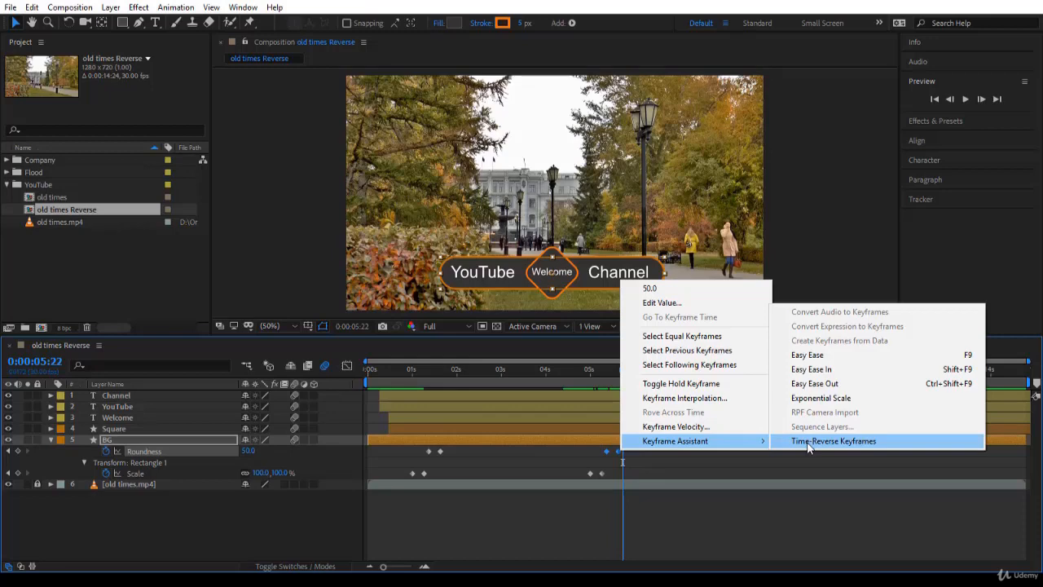
mouse_move(807, 447)
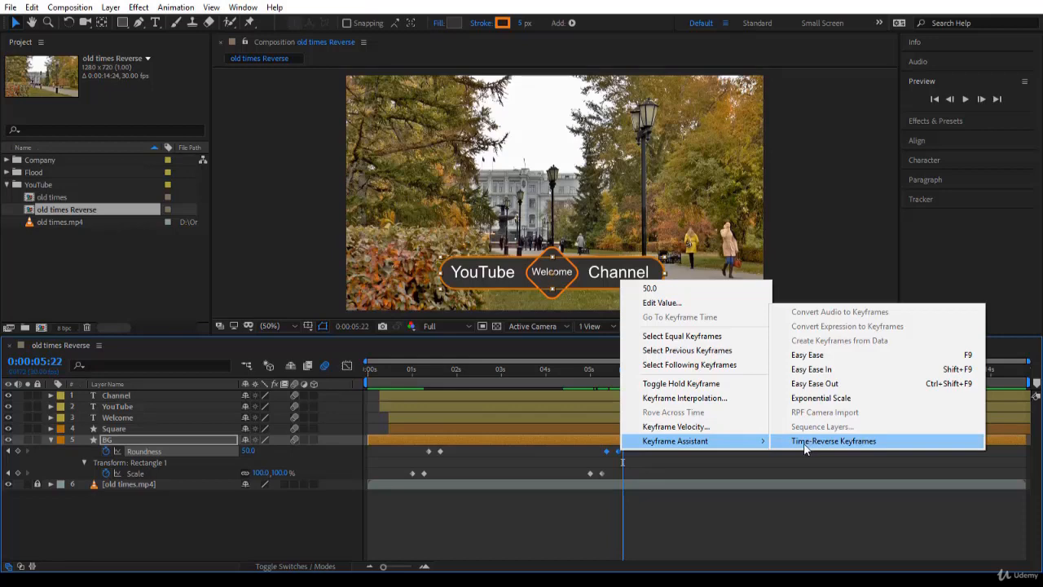
left_click(833, 441)
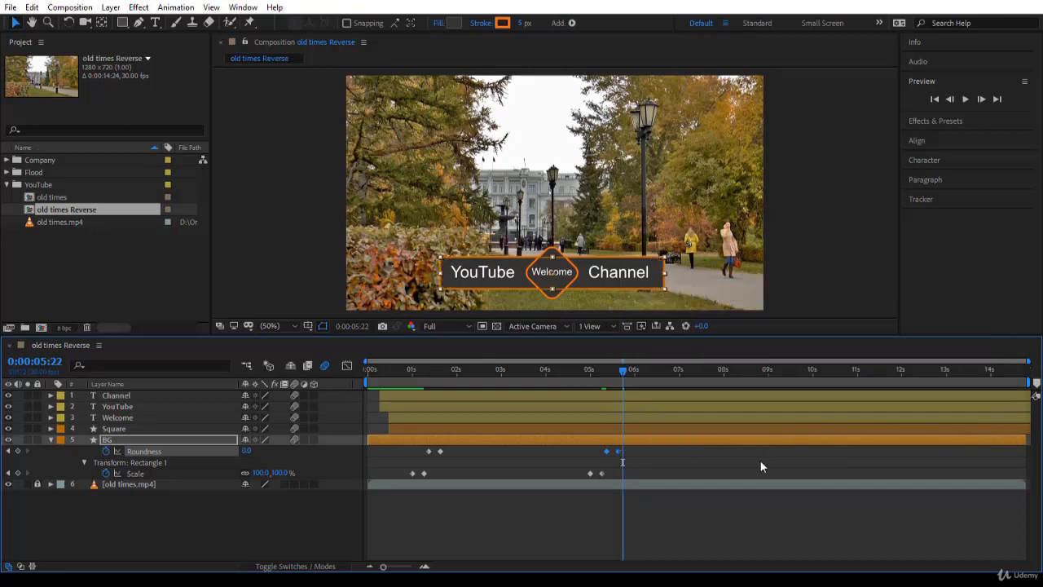
mouse_move(624, 383)
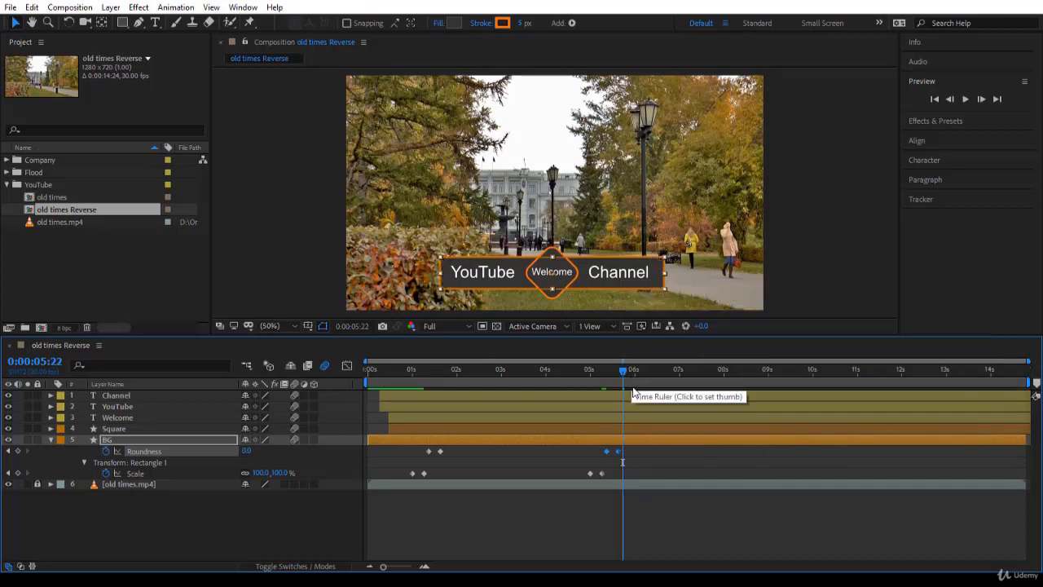
left_click(617, 371)
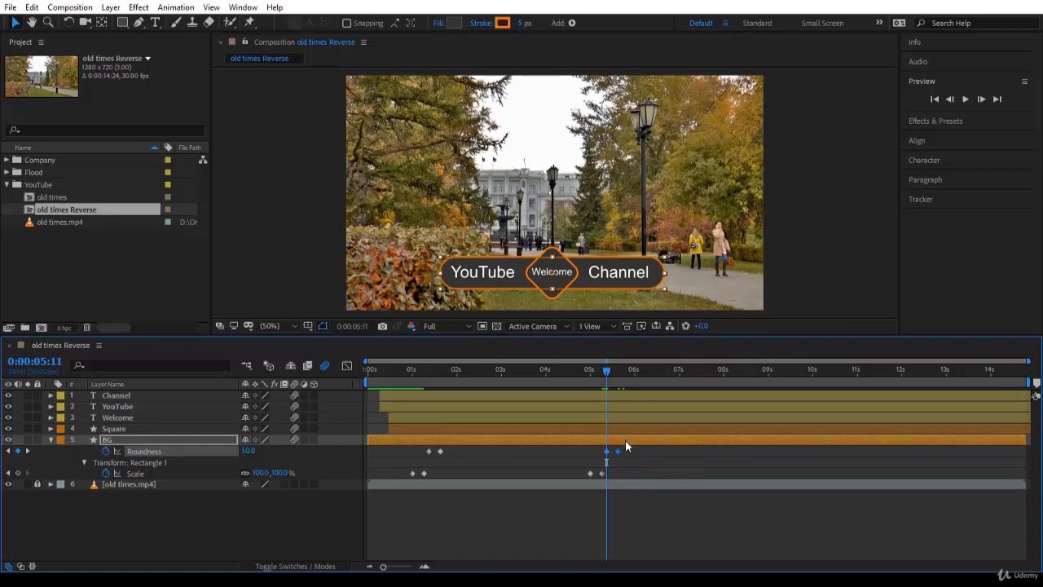
left_click(618, 368)
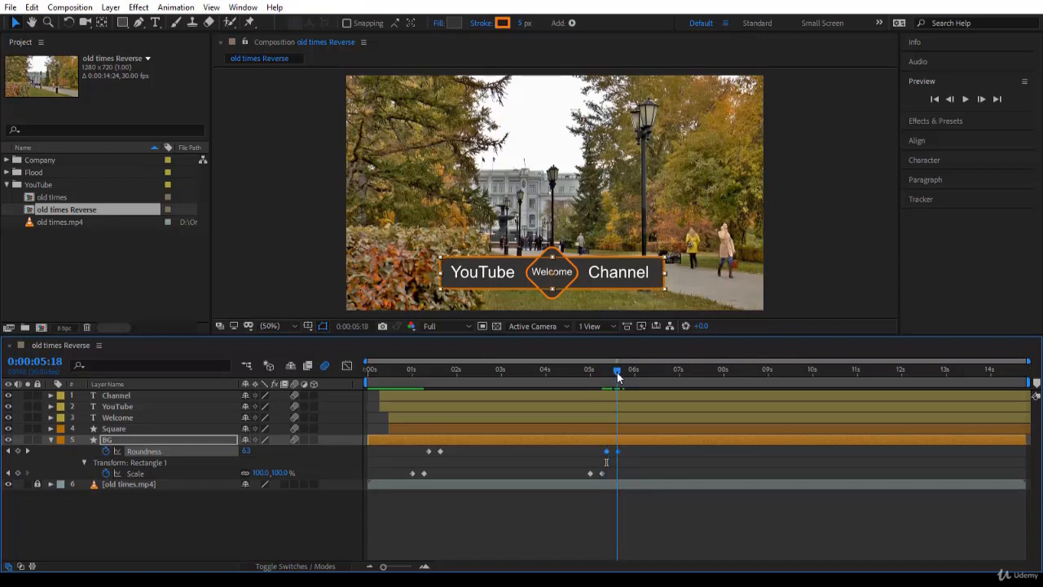
left_click(430, 368)
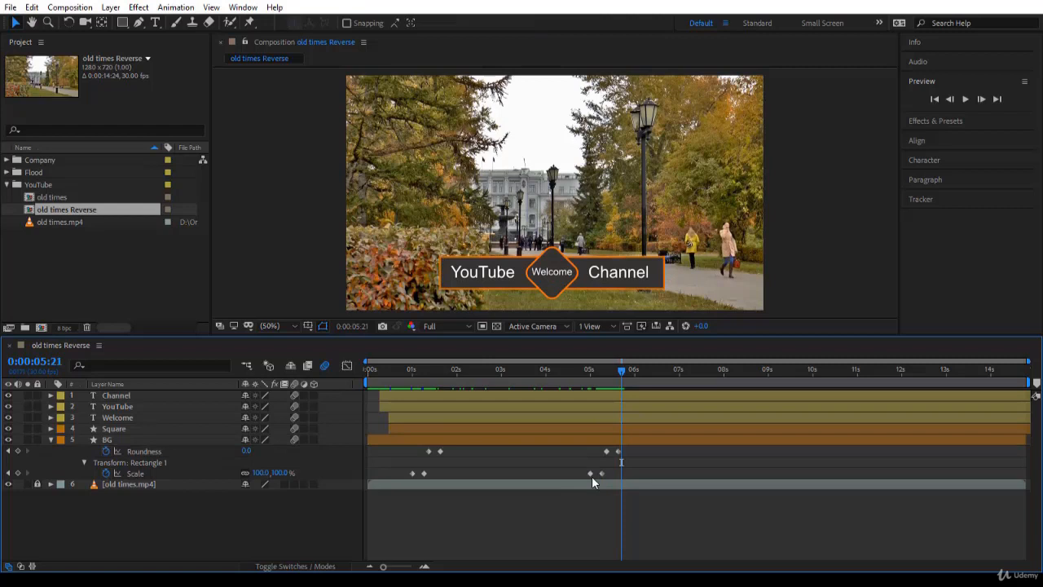
mouse_move(579, 475)
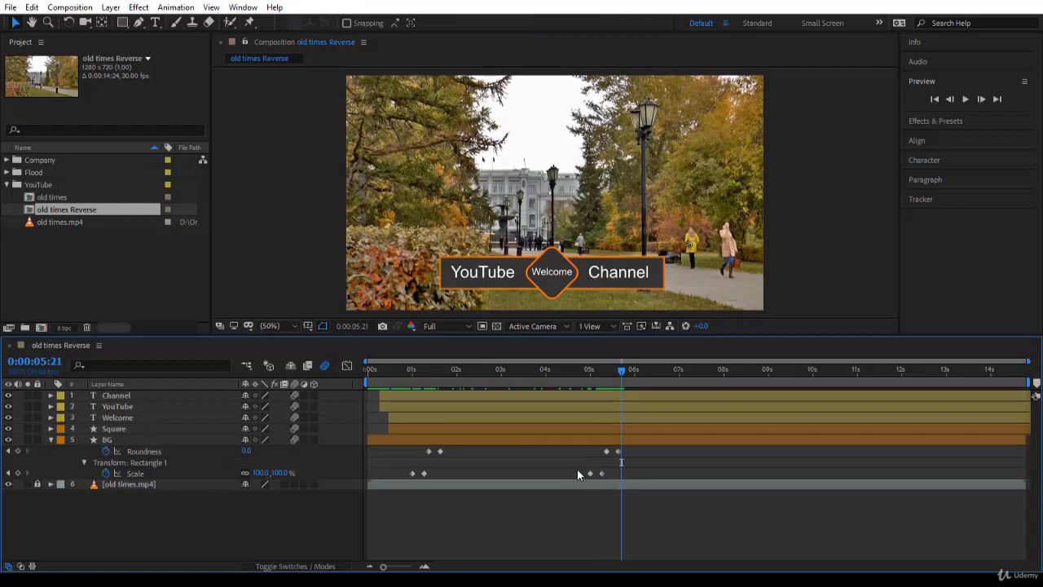
Time-reverse BG's copied Scale keyframes and move the playhead to about 6 seconds.
left_click(106, 439)
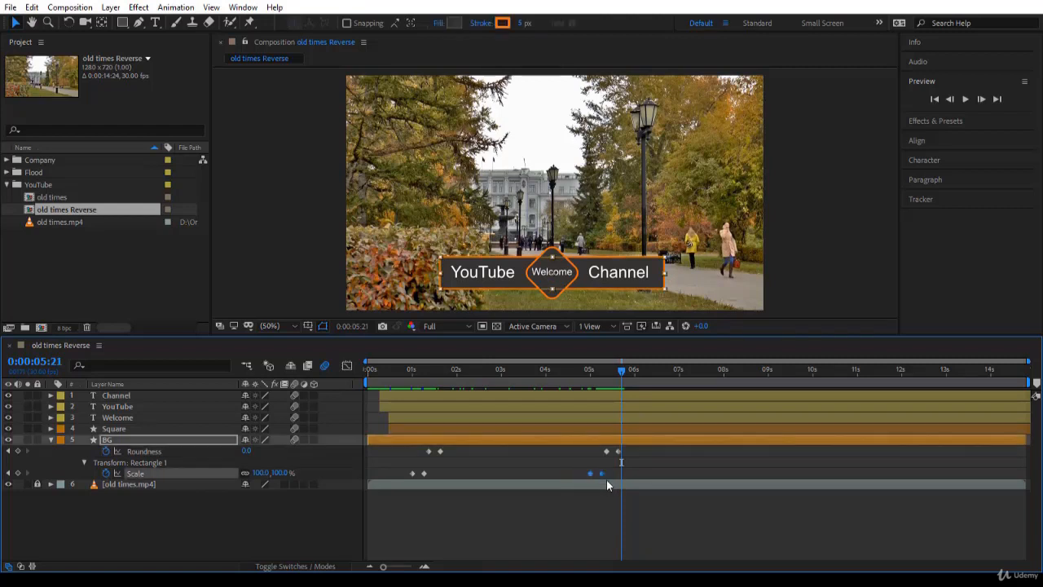
right_click(590, 472)
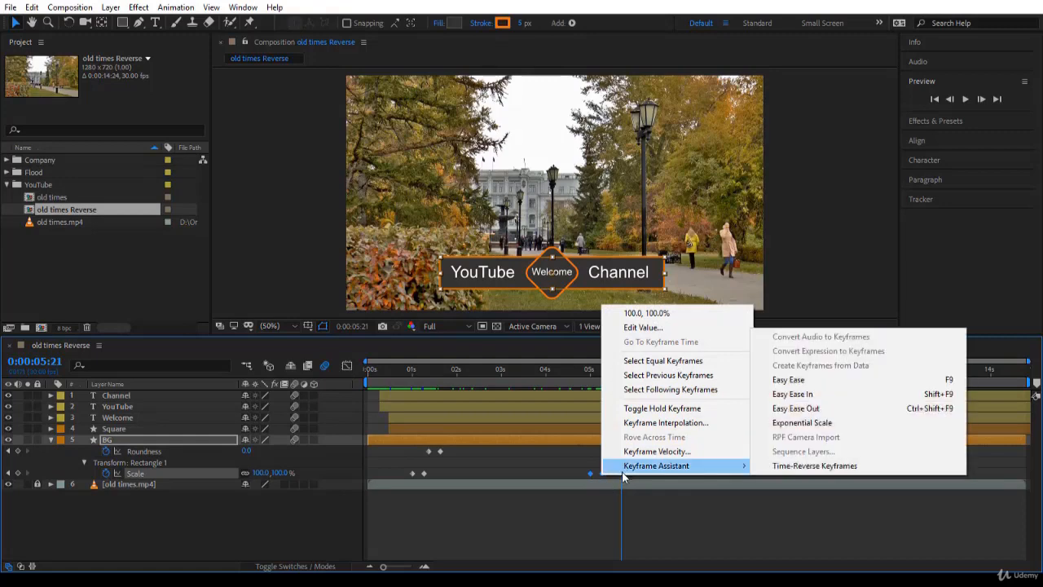
mouse_move(814, 465)
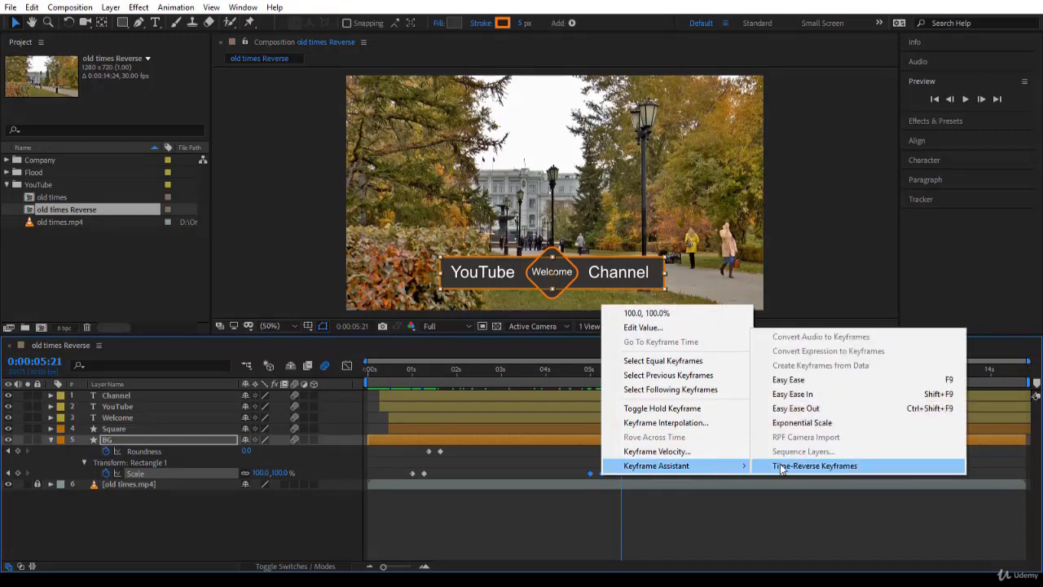
left_click(814, 465)
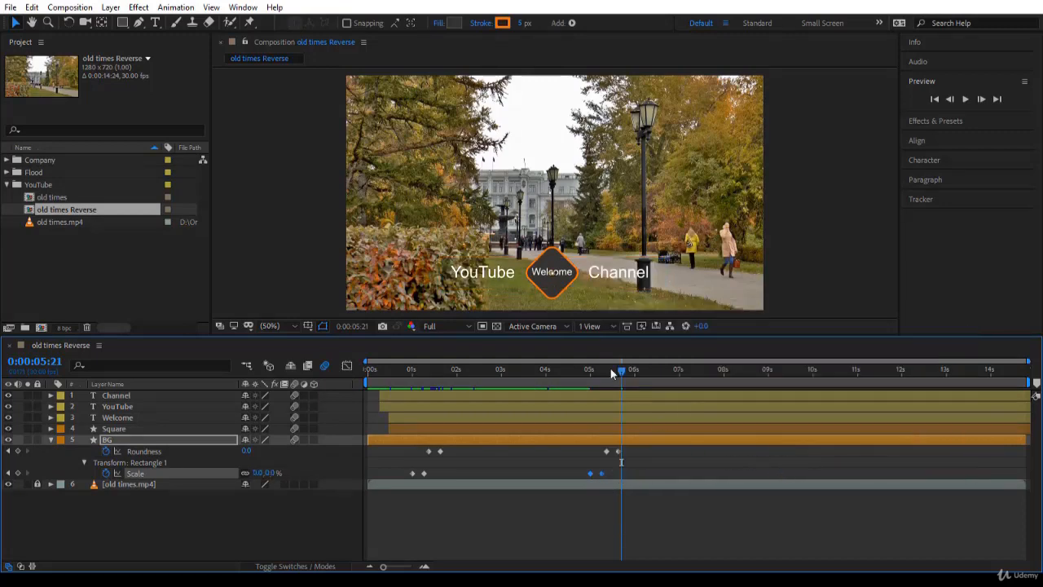
left_click(589, 370)
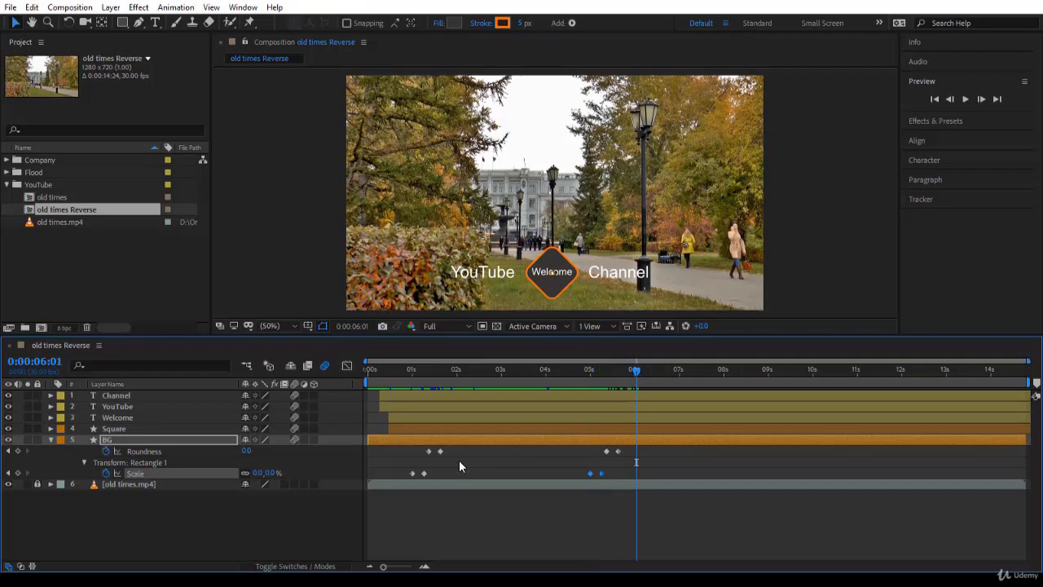
mouse_move(413, 477)
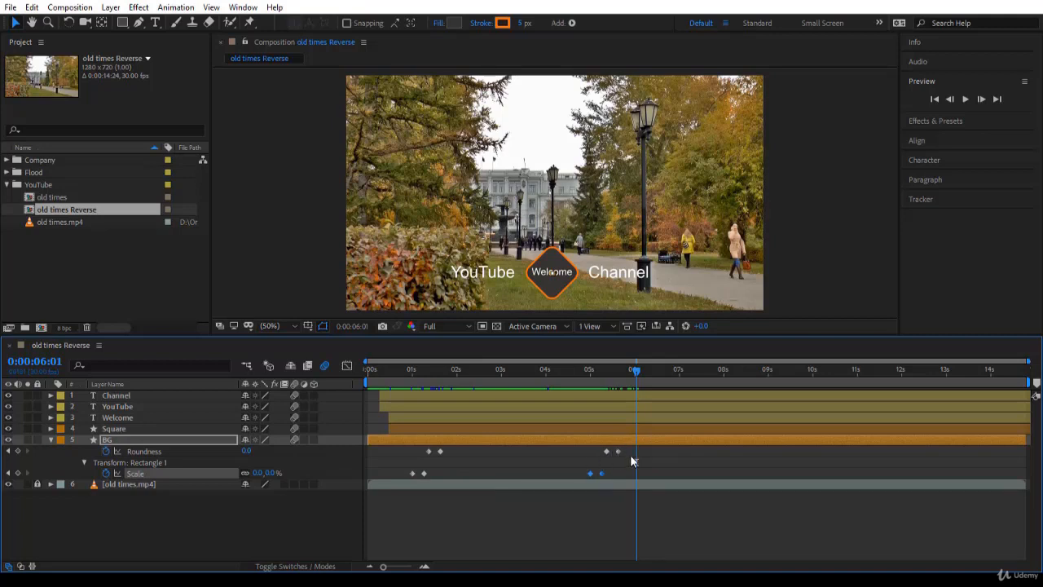
mouse_move(589, 463)
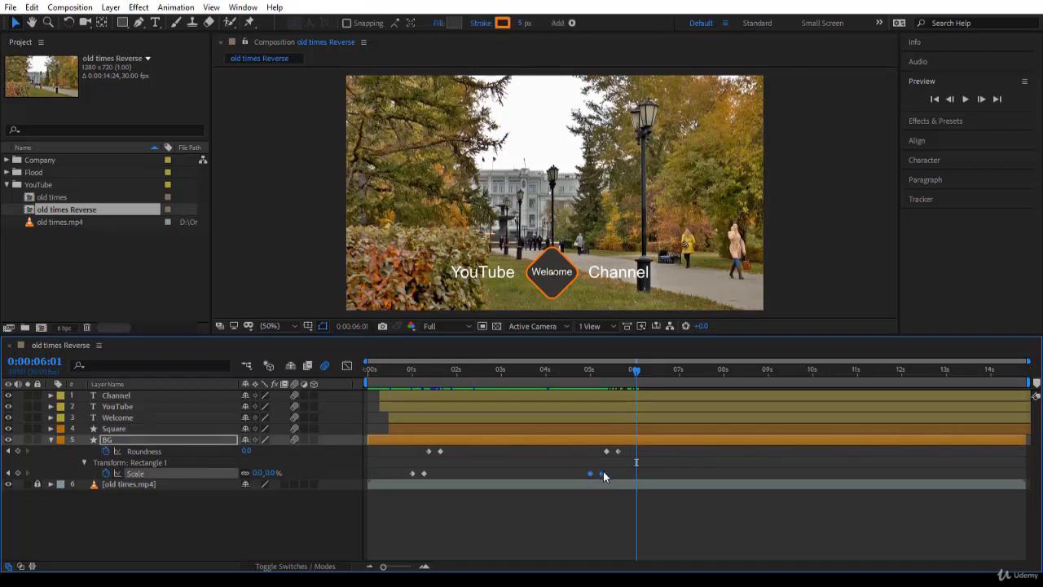
Drag BG's reversed Scale keyframes later, to about 6 seconds.
left_click_drag(590, 473, 640, 473)
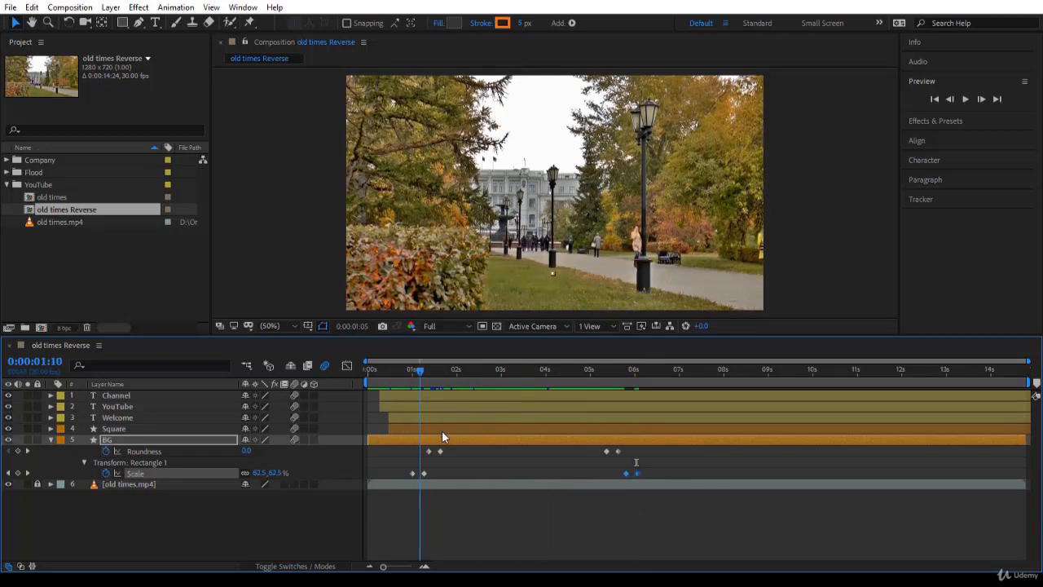
left_click(660, 369)
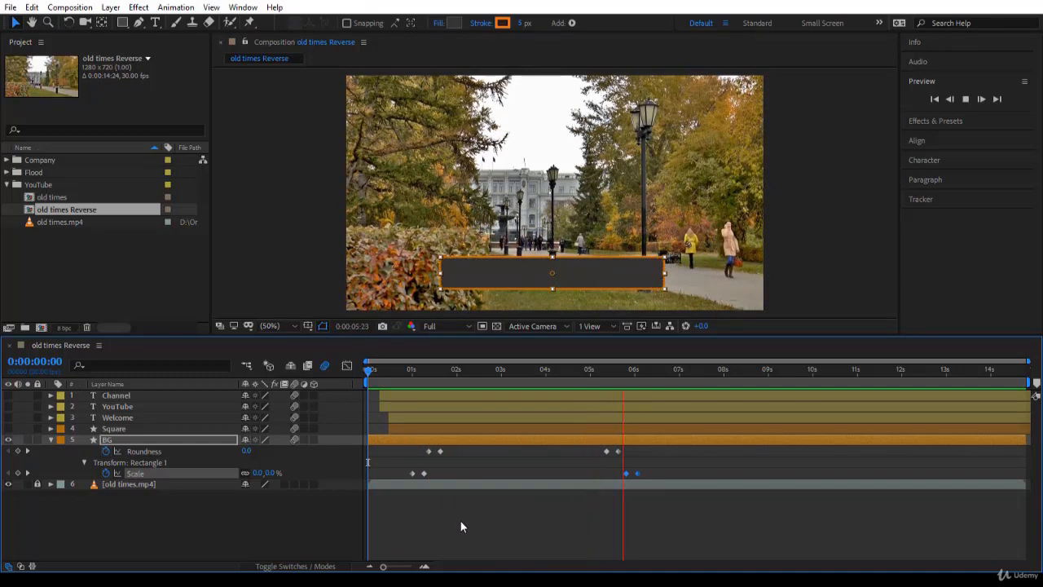
Replay the title animation and scrub to inspect BG's closing keyframes near 5.5 seconds.
left_click(368, 369)
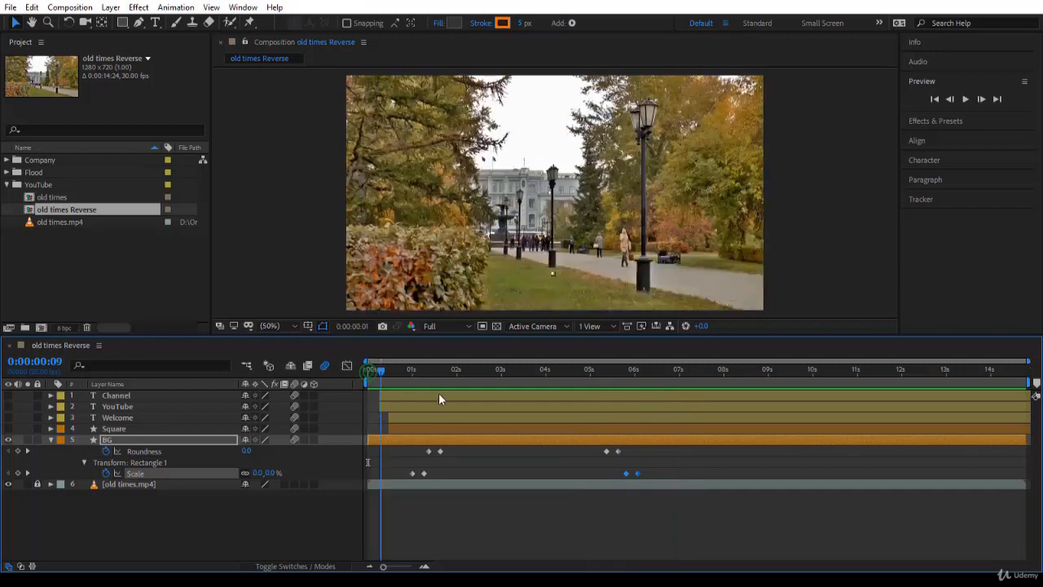
left_click(599, 369)
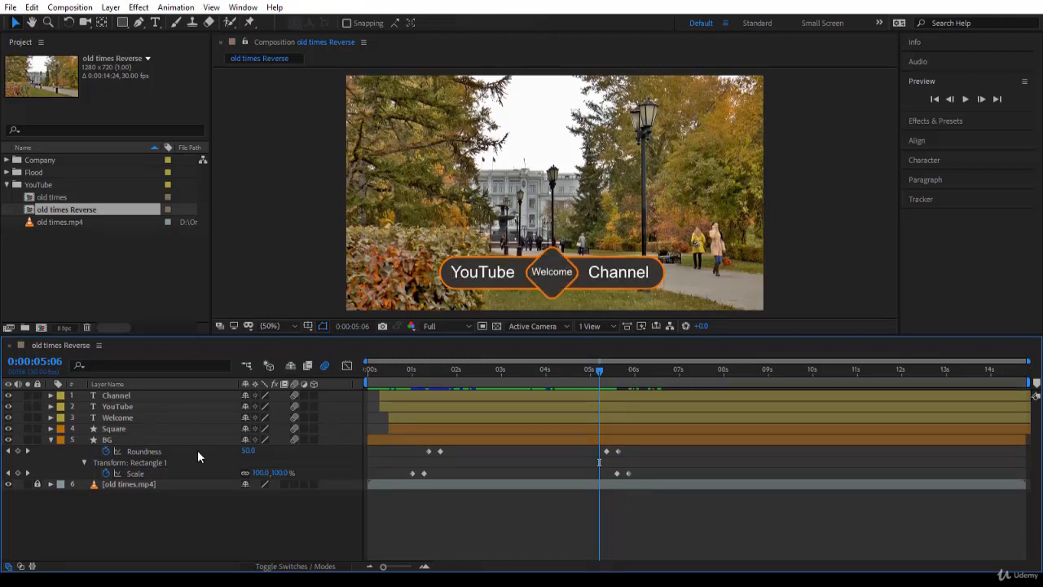
mouse_move(505, 474)
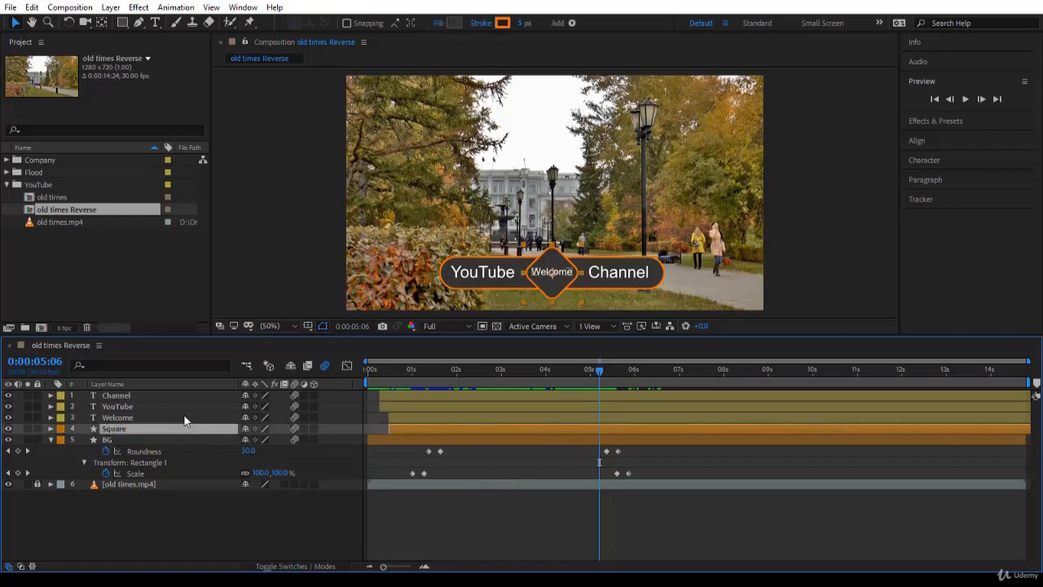
Select the Square layer and bring up options for its pasted Scale and Rotation keyframes.
left_click(117, 417)
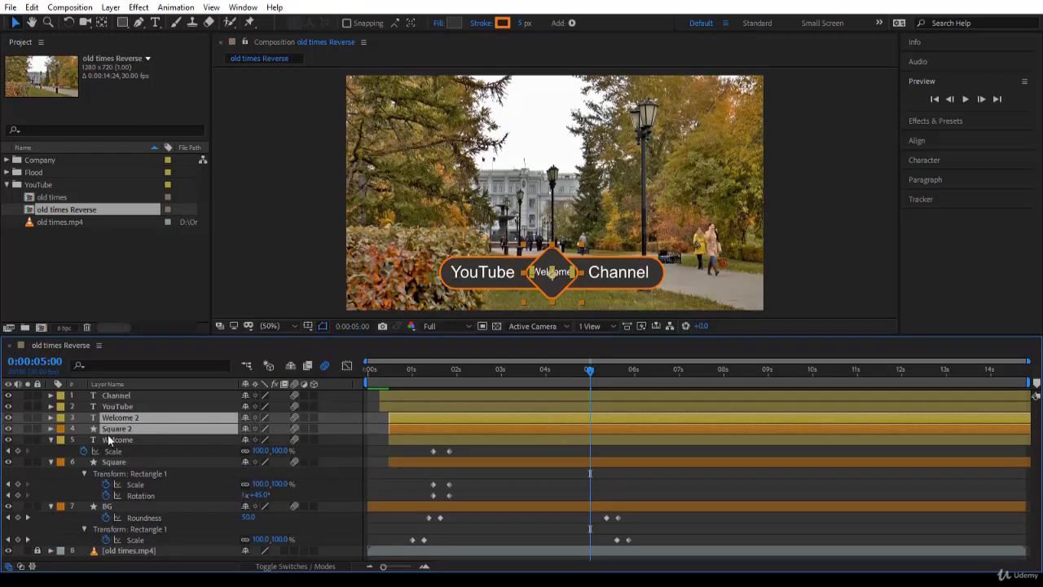
mouse_move(144, 430)
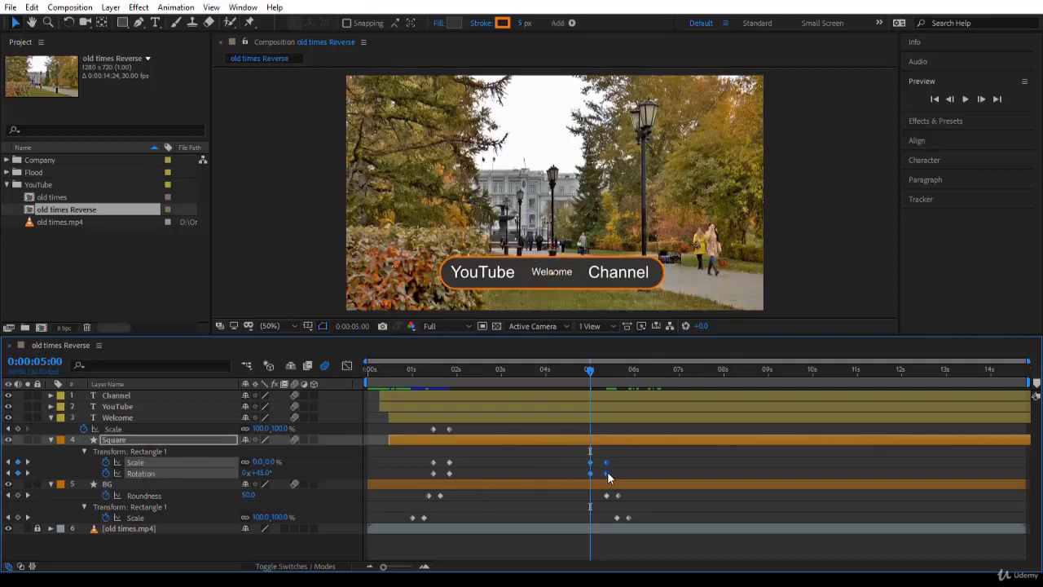
right_click(605, 461)
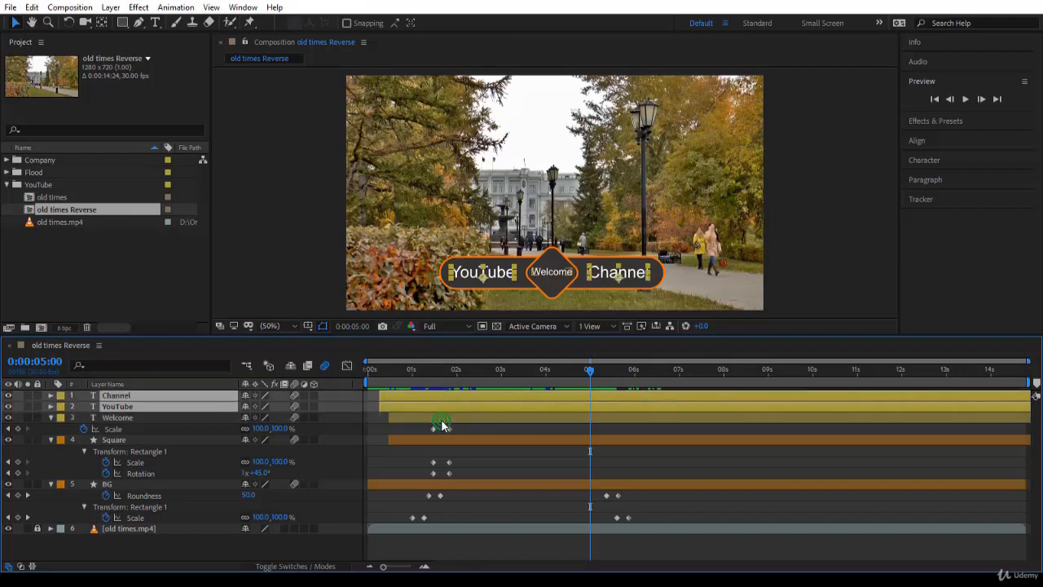
Select the Welcome, YouTube and Channel Scale keyframes and gather the pasted ones near 5 seconds.
left_click(50, 396)
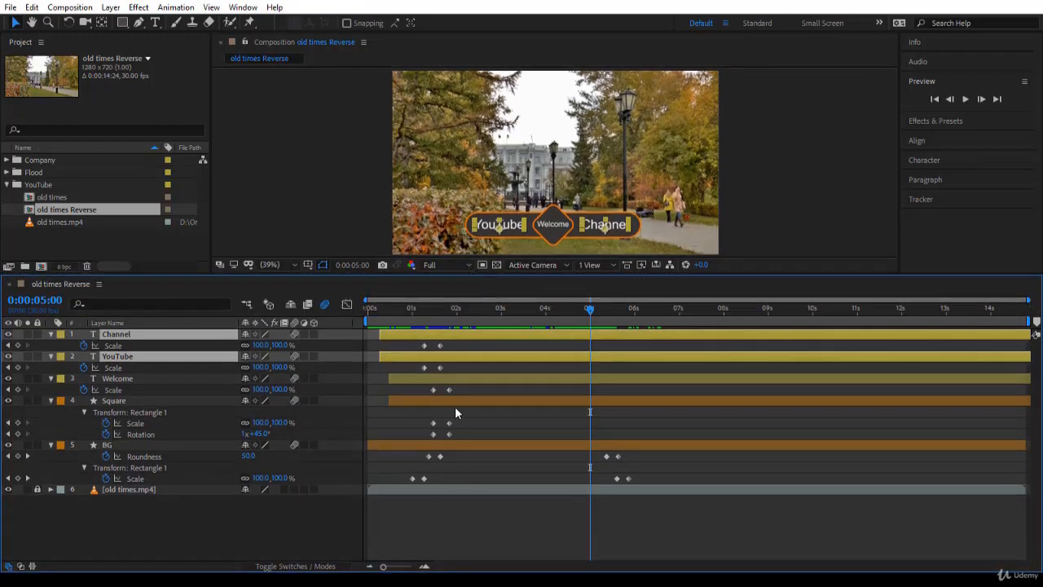
left_click(114, 400)
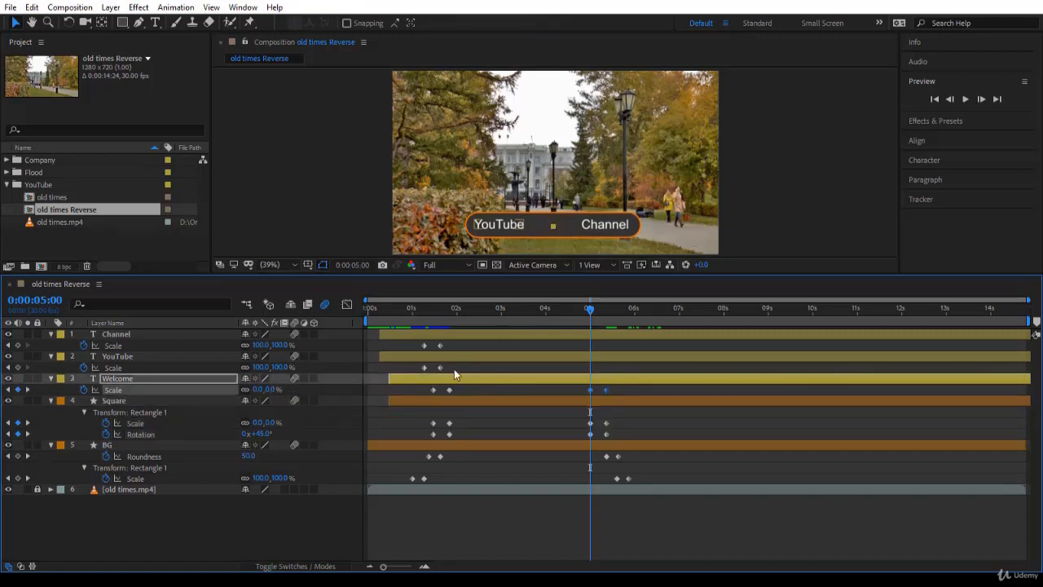
left_click(116, 356)
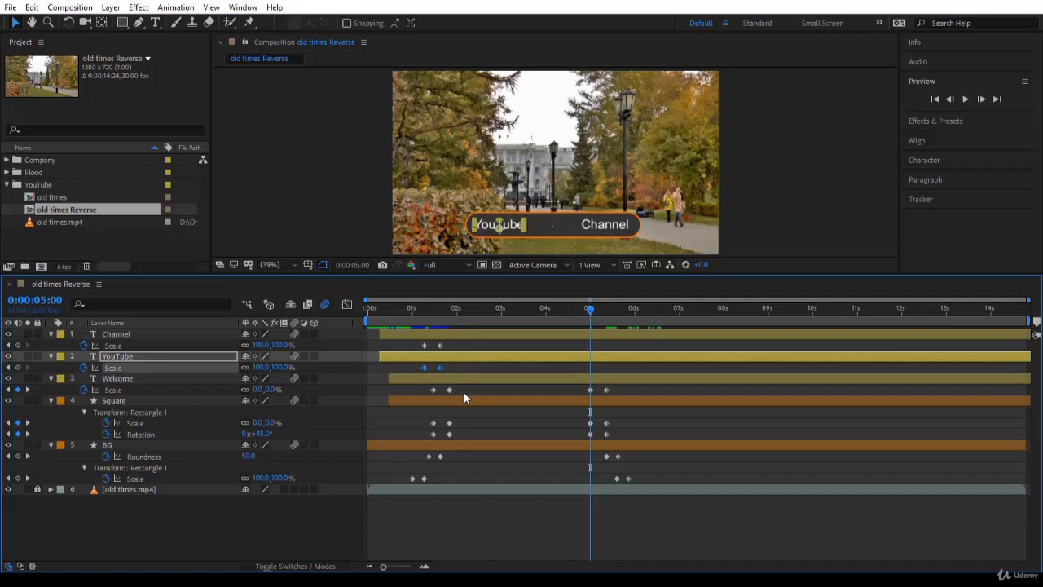
left_click(115, 334)
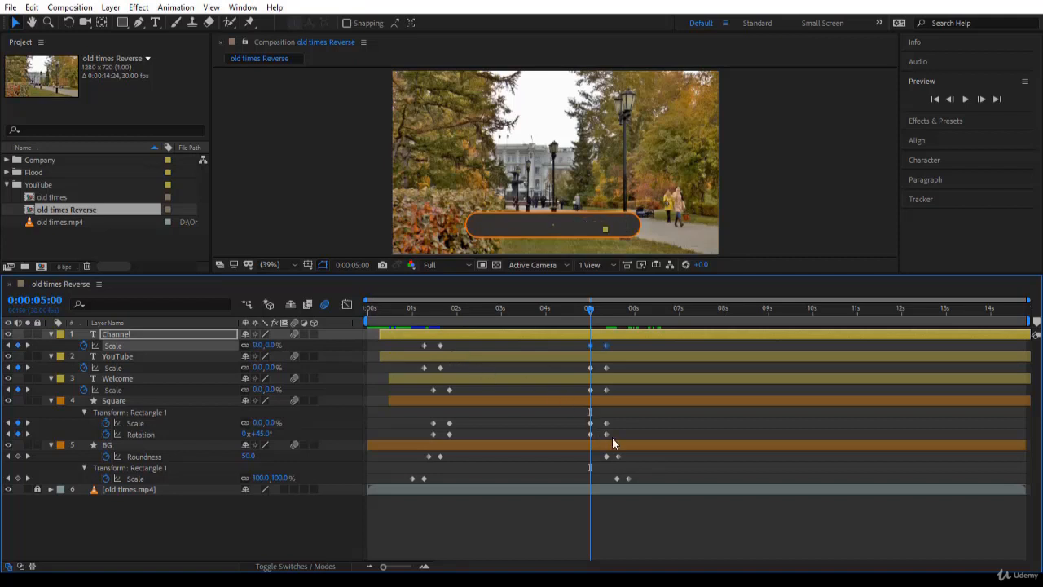
left_click(621, 308)
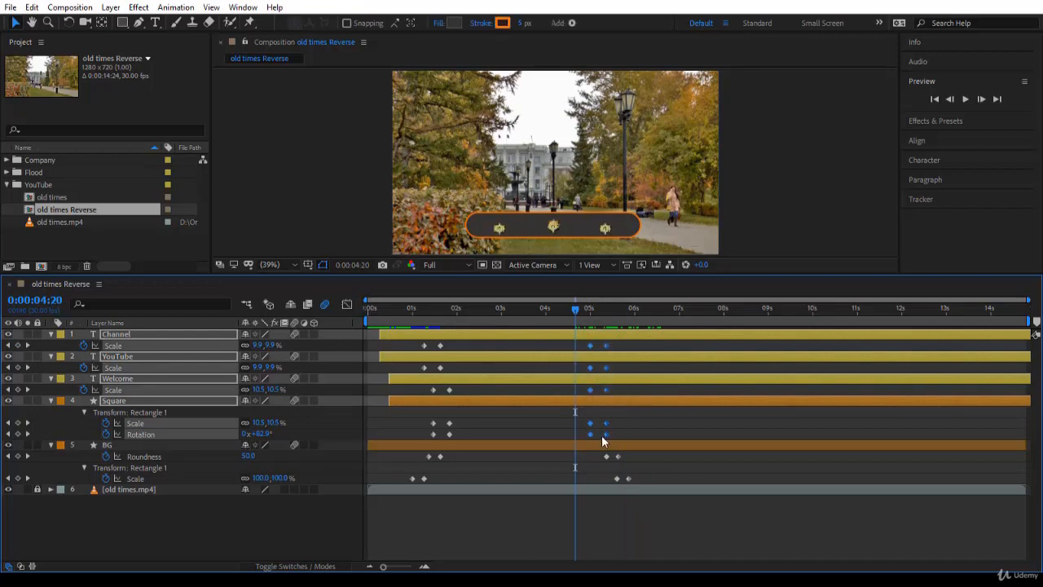
Time-reverse all pasted text and Square keyframes, then scrub the timeline to preview.
right_click(589, 433)
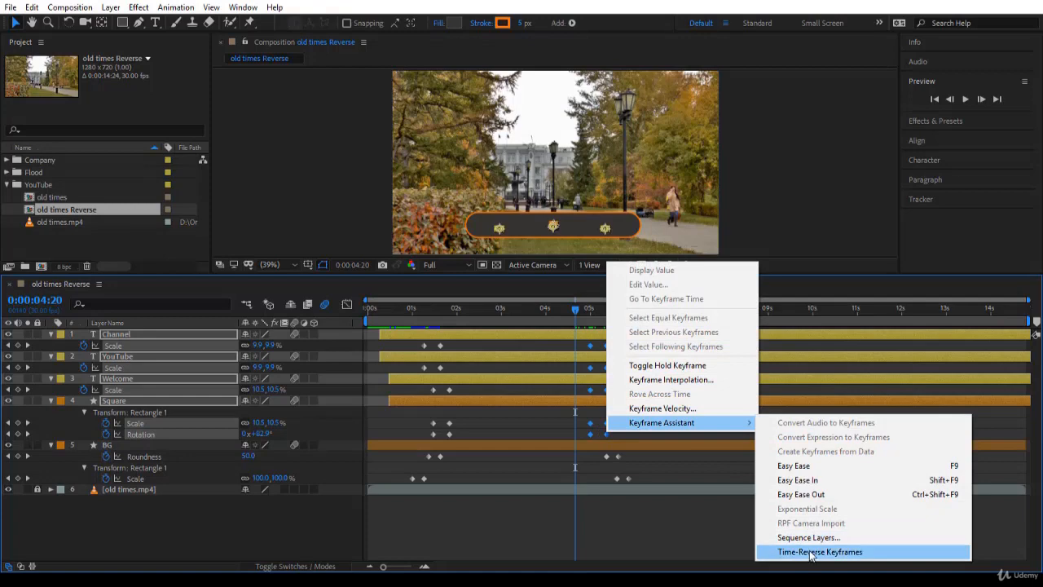
left_click(820, 551)
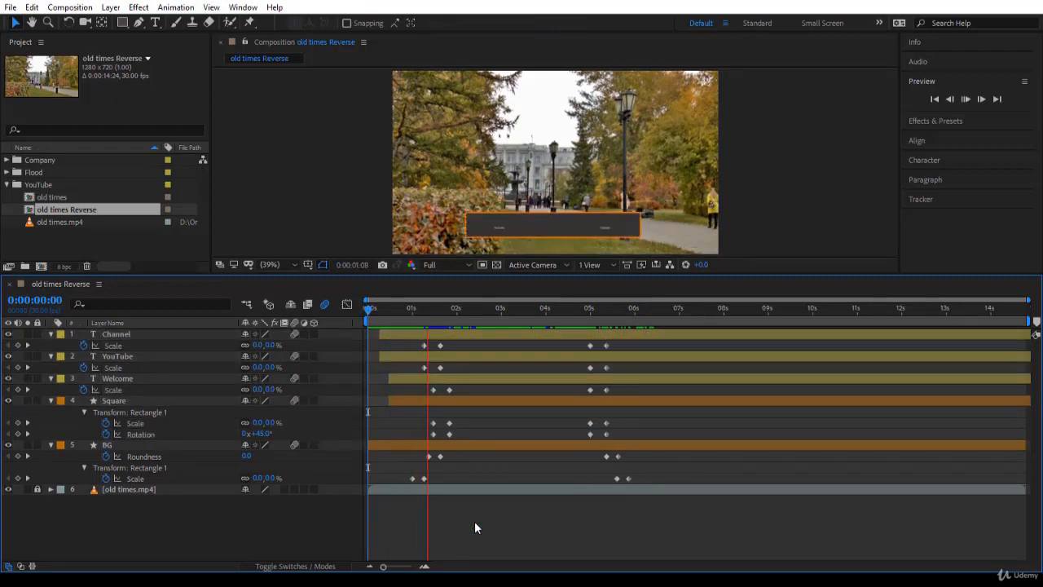
left_click(448, 307)
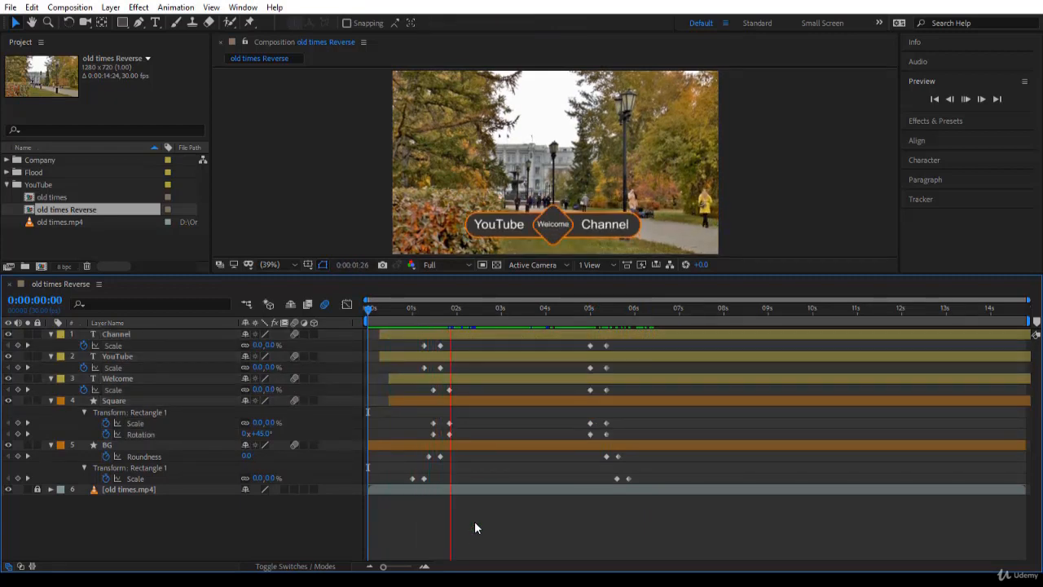
left_click(532, 308)
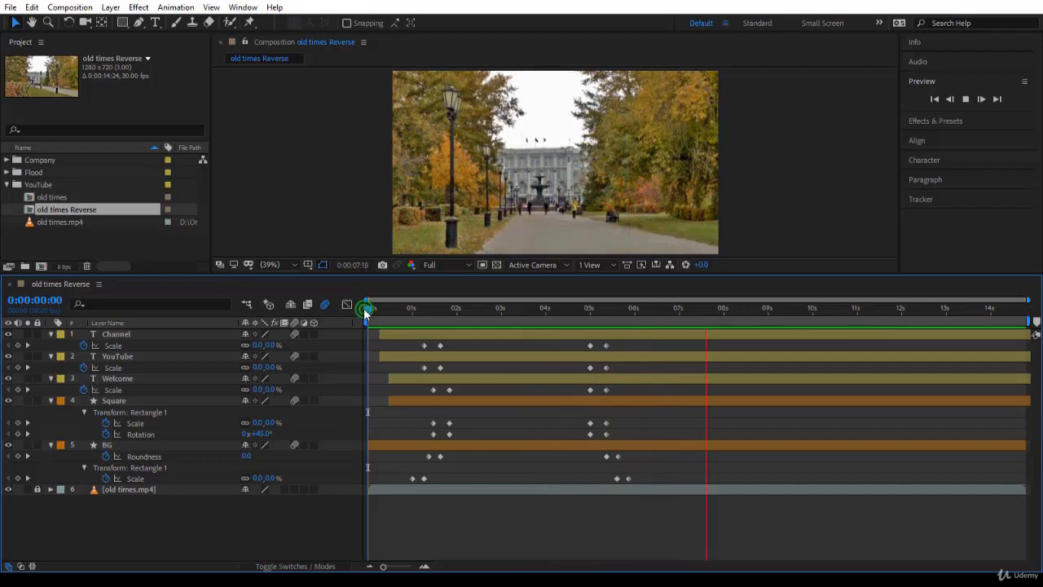
left_click(579, 308)
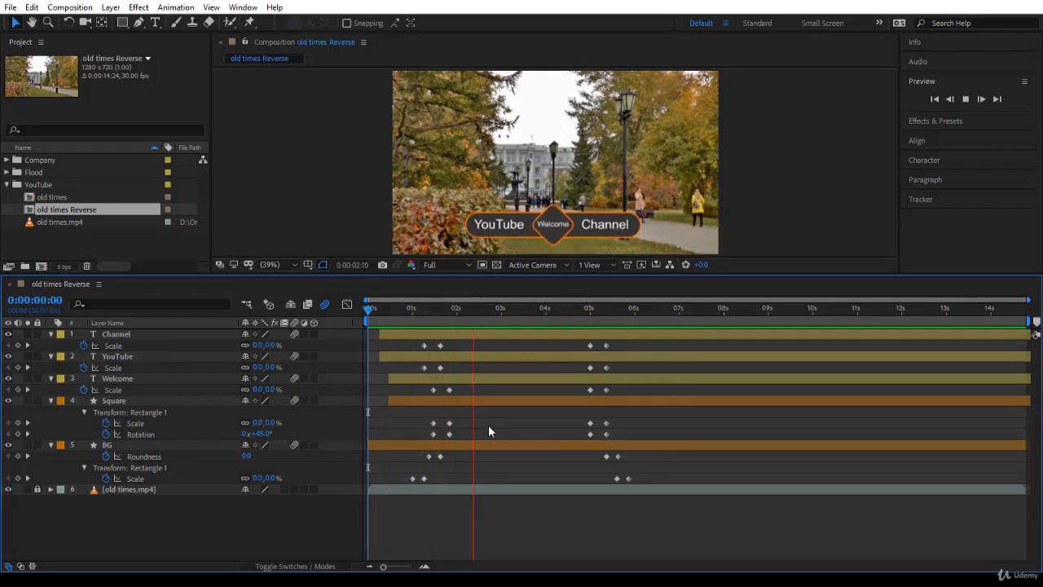
left_click(562, 308)
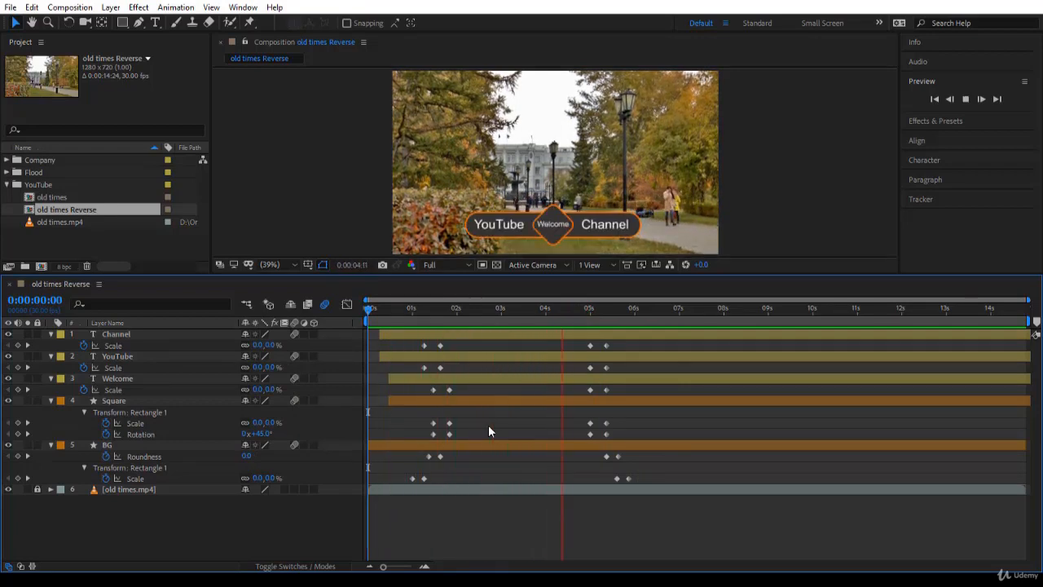
left_click(652, 308)
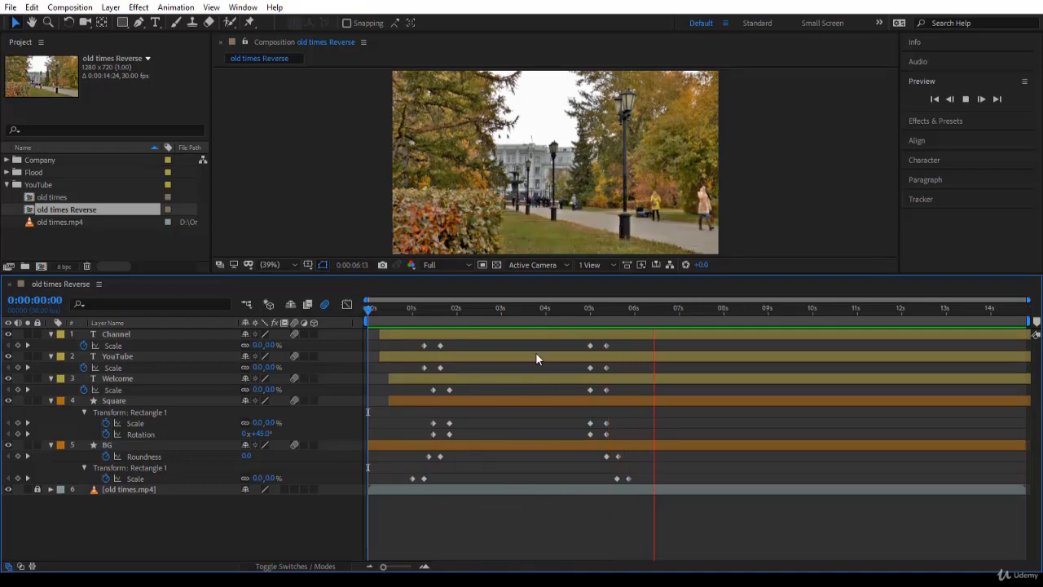
left_click(576, 308)
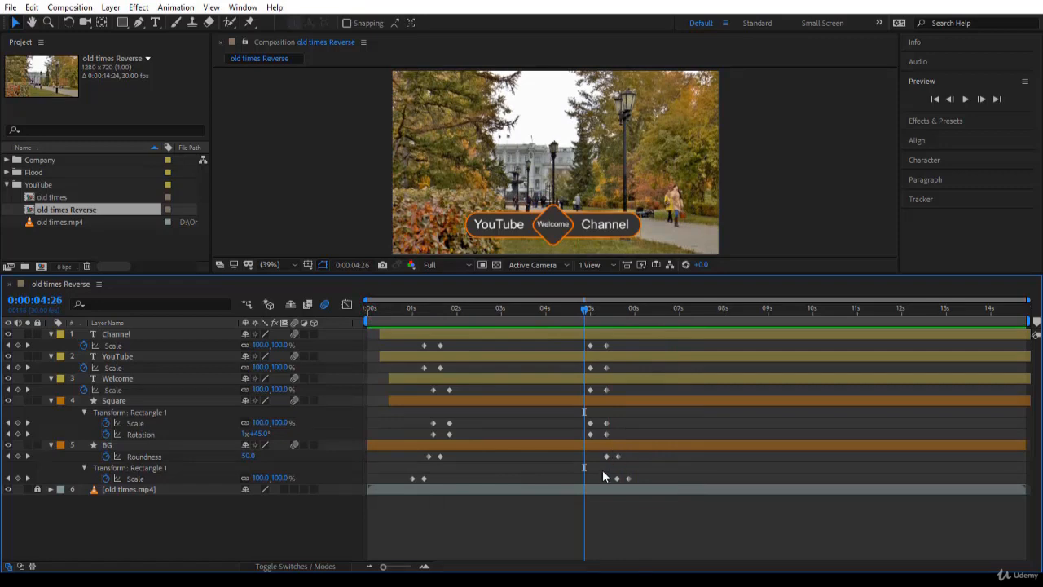
mouse_move(619, 464)
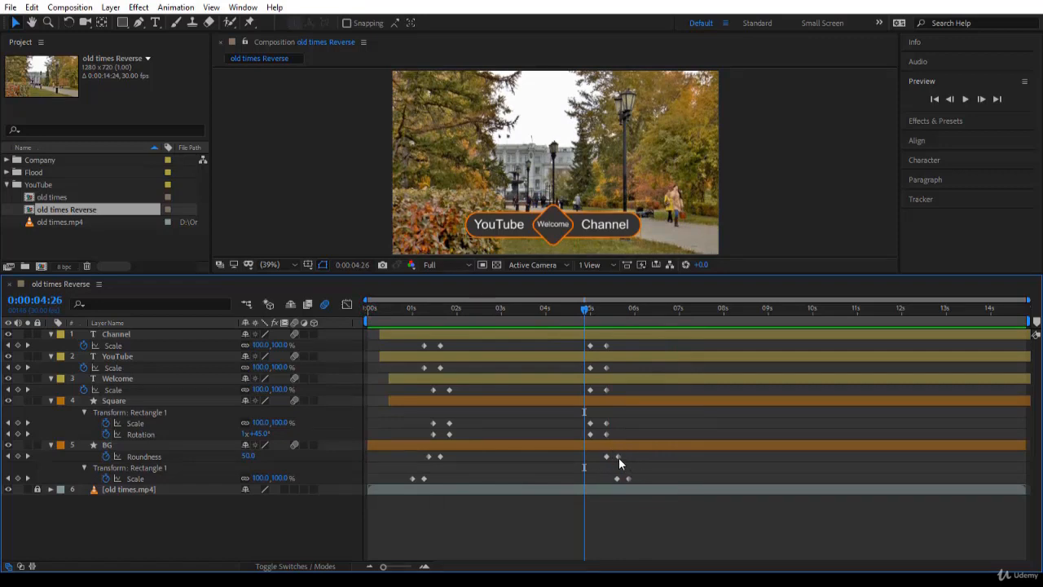
mouse_move(650, 465)
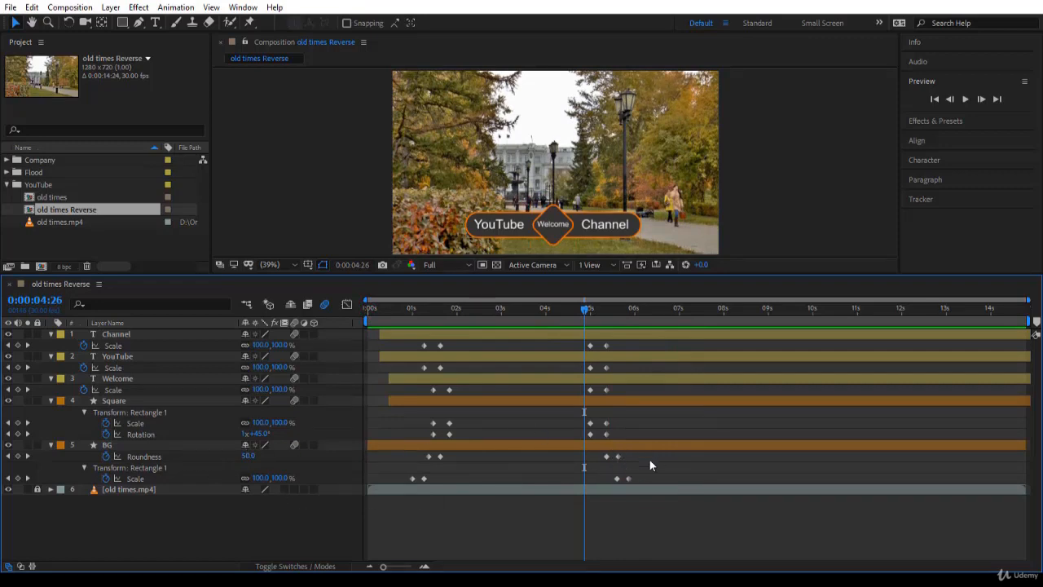
left_click(110, 444)
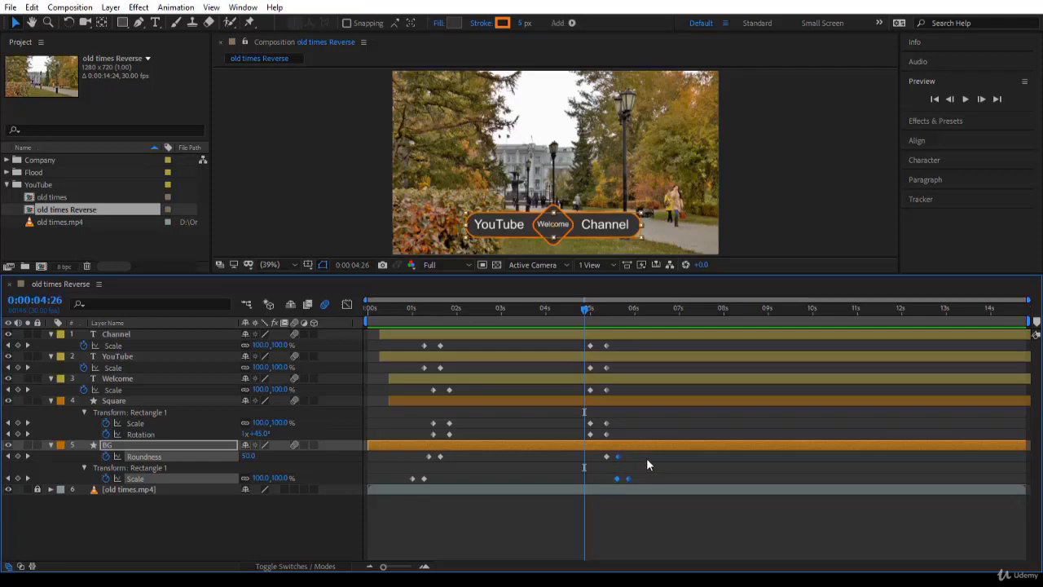